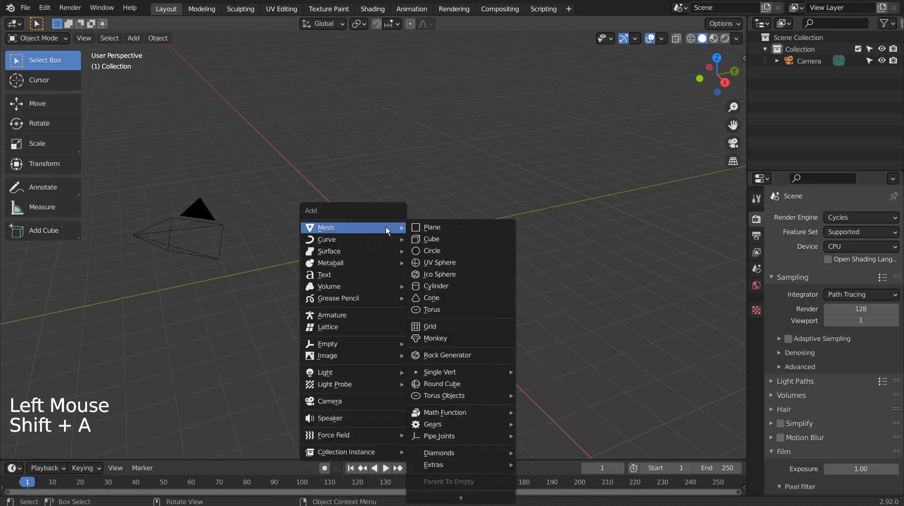
mouse_move(459, 250)
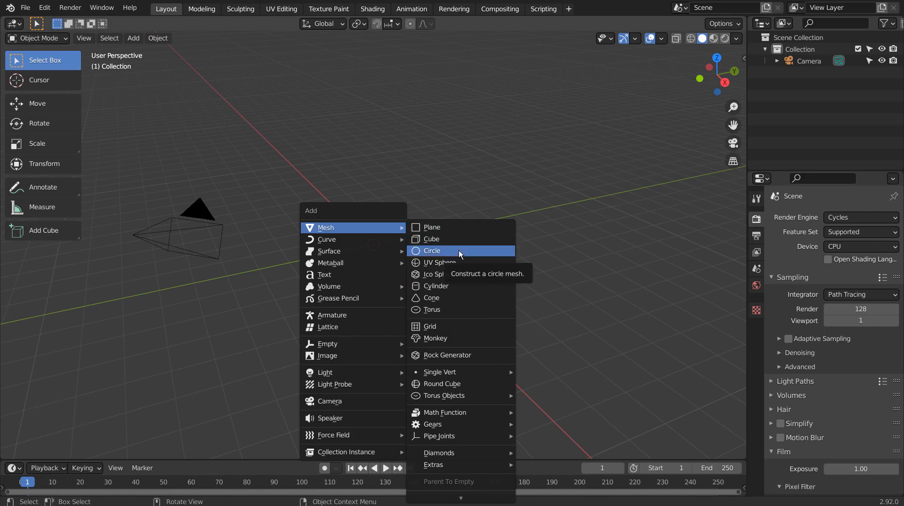
Add a 32-vertex circle mesh at the origin and enter Edit Mode with all vertices selected.
click(431, 250)
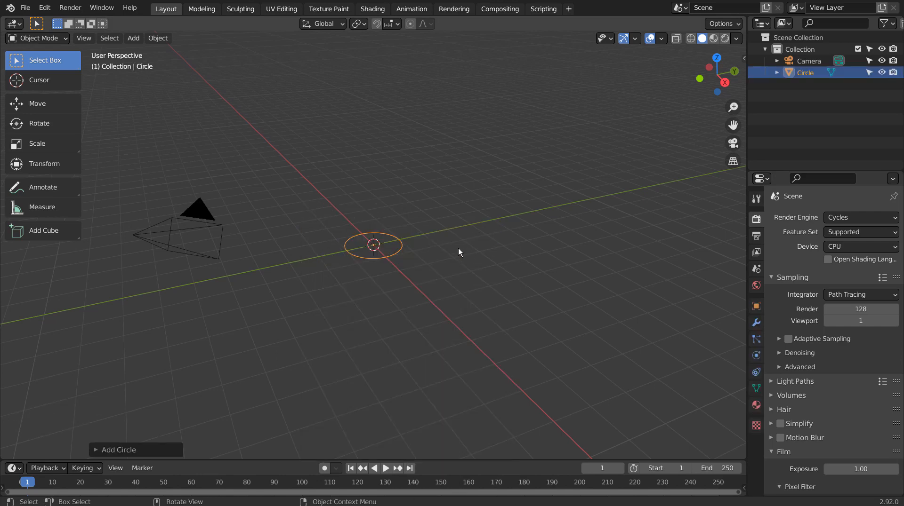
click(120, 450)
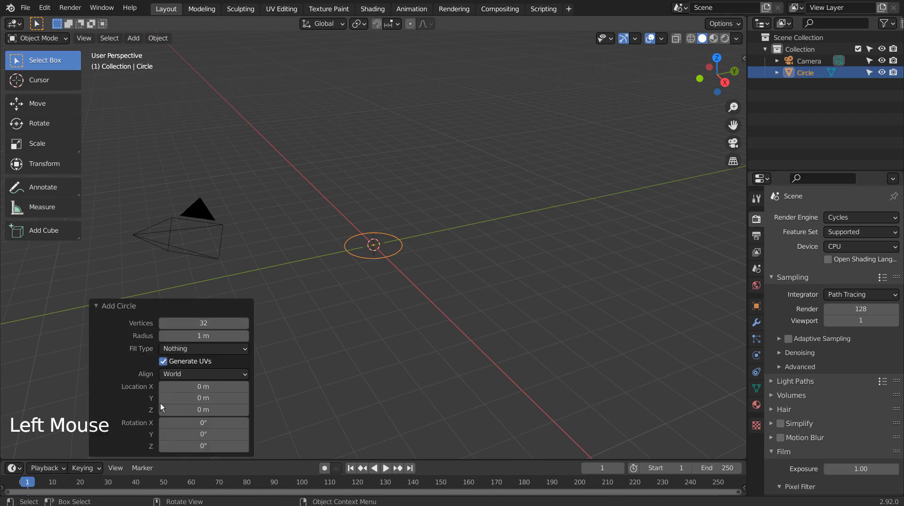
key(Tab)
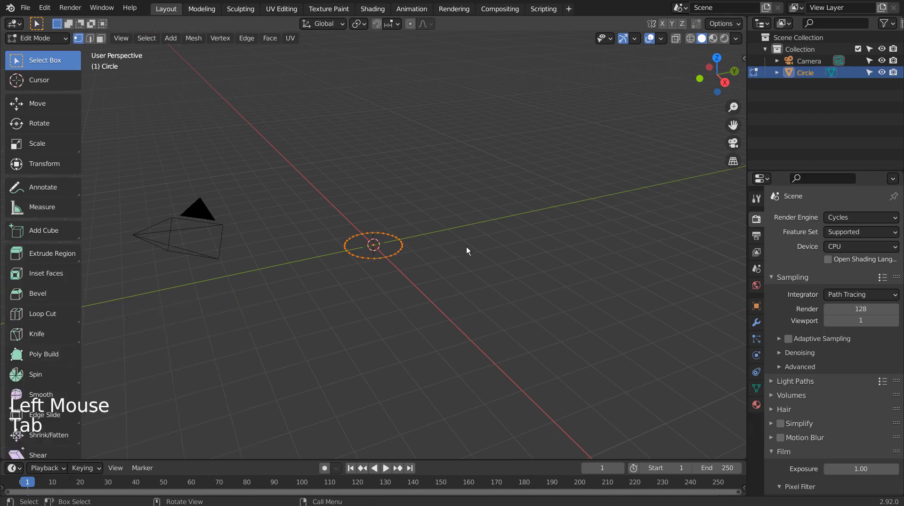
scroll(up, 3)
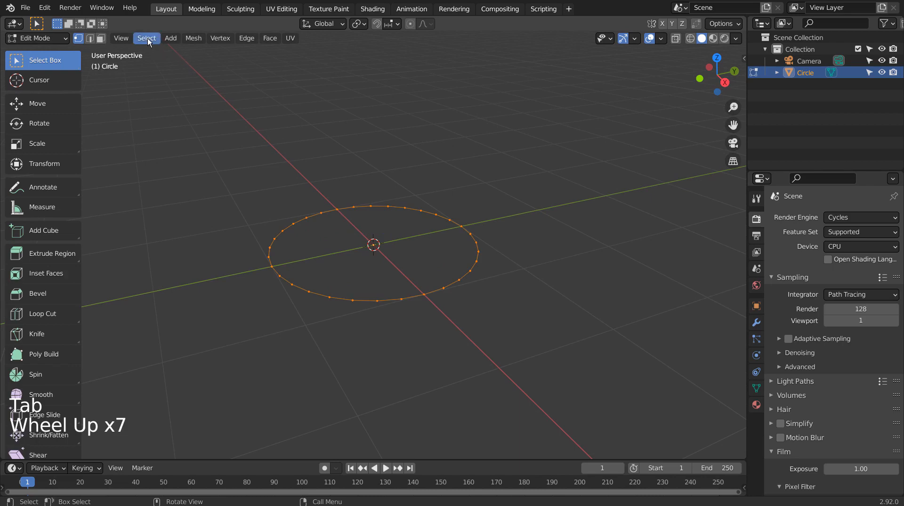
click(146, 37)
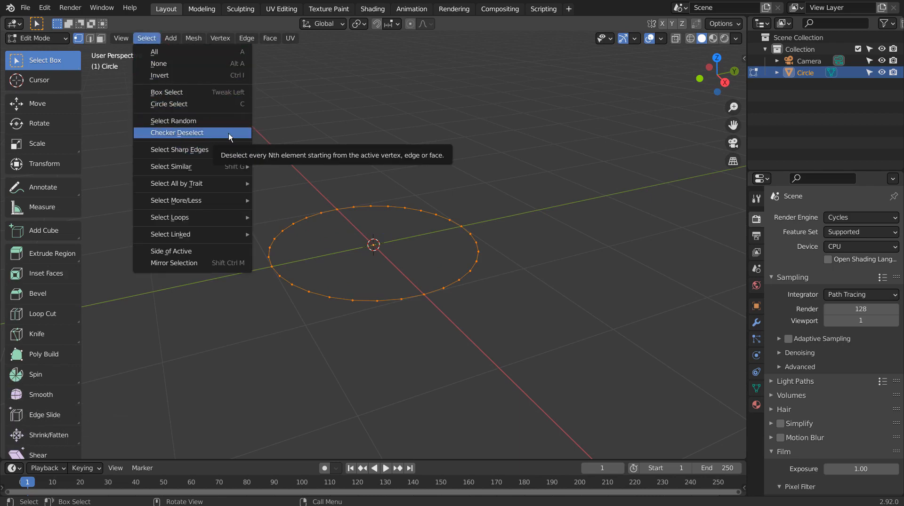
Checker-deselect the circle's vertices and extrude them into a pleated, flaring cup wall.
click(178, 133)
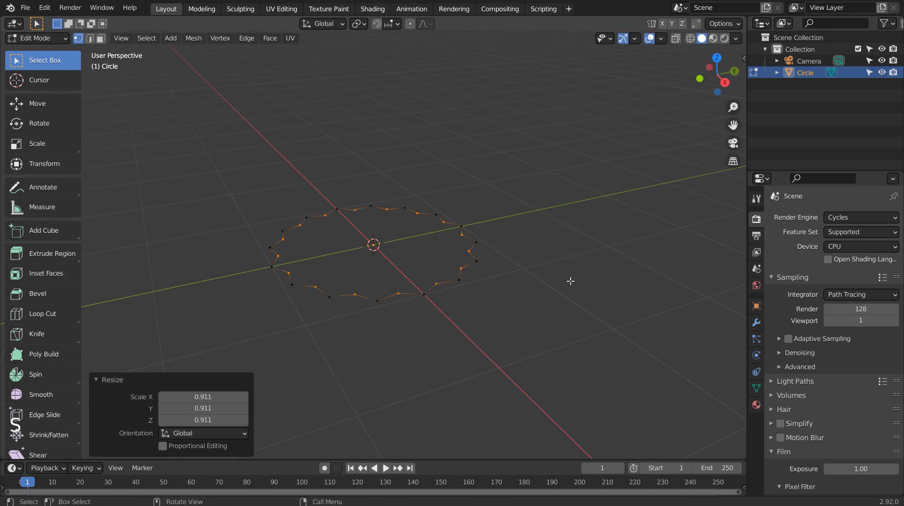
mouse_move(253, 122)
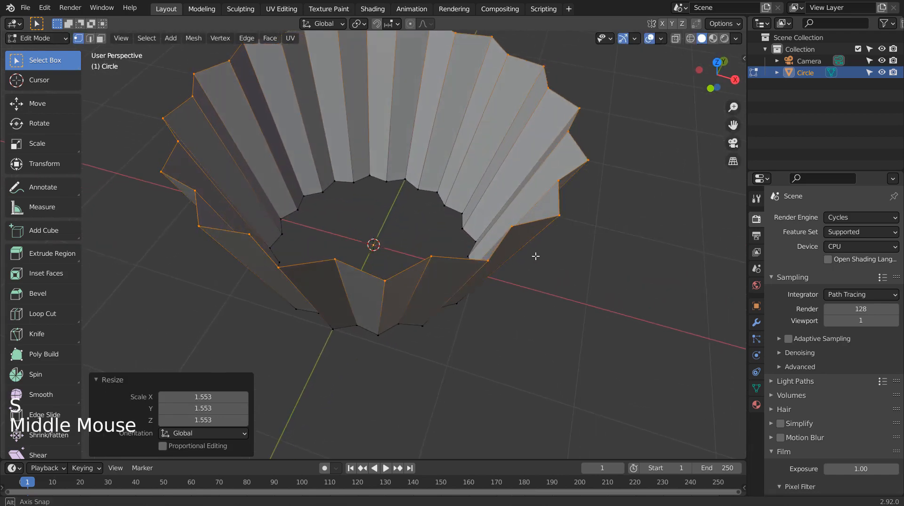
scroll(down, 3)
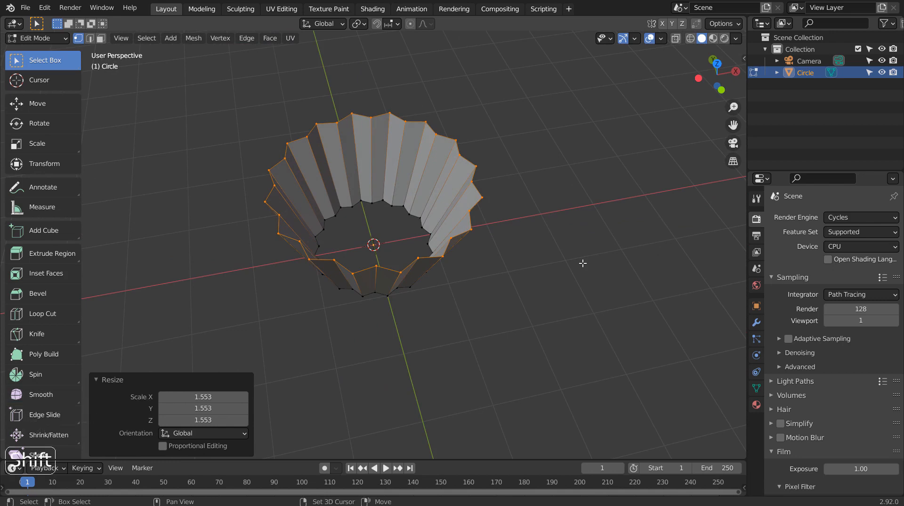
key(shift+d)
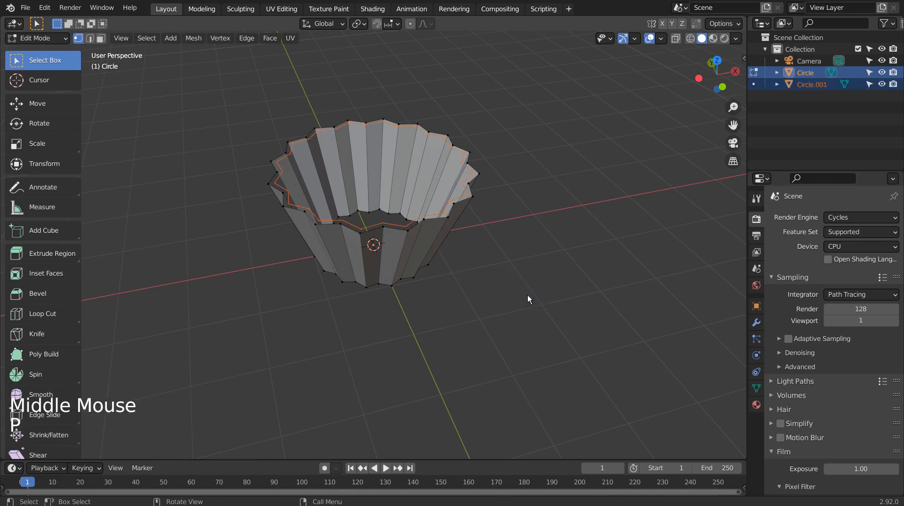
Separate the rim into Circle.001 and scale it to about 1.108 around the cup's top edge.
key(Tab)
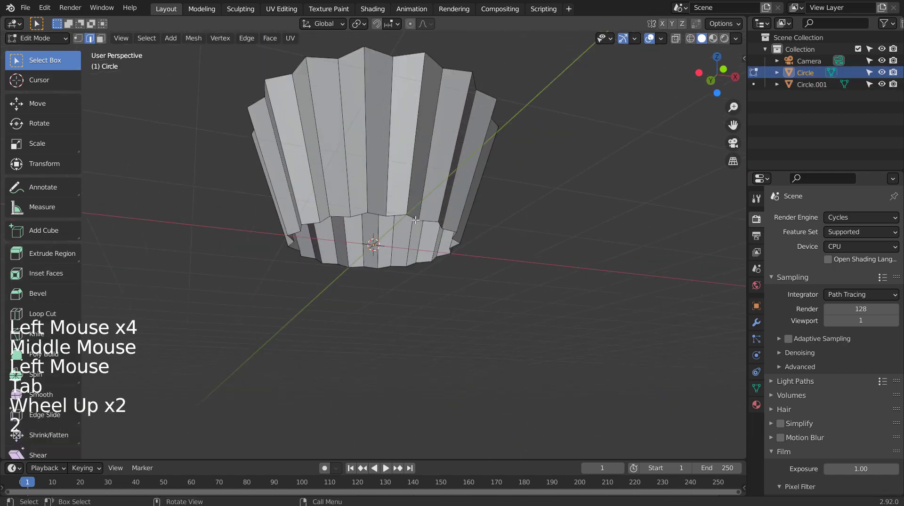
key(Tab)
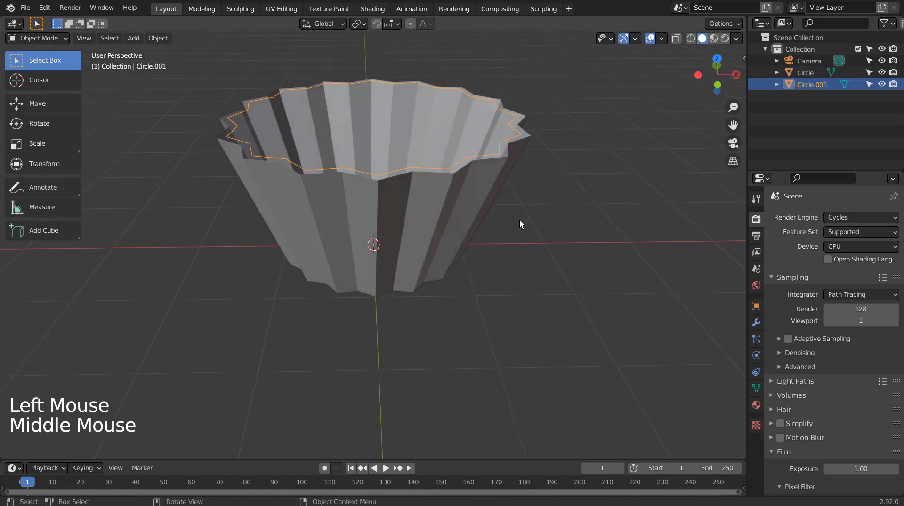
key(s)
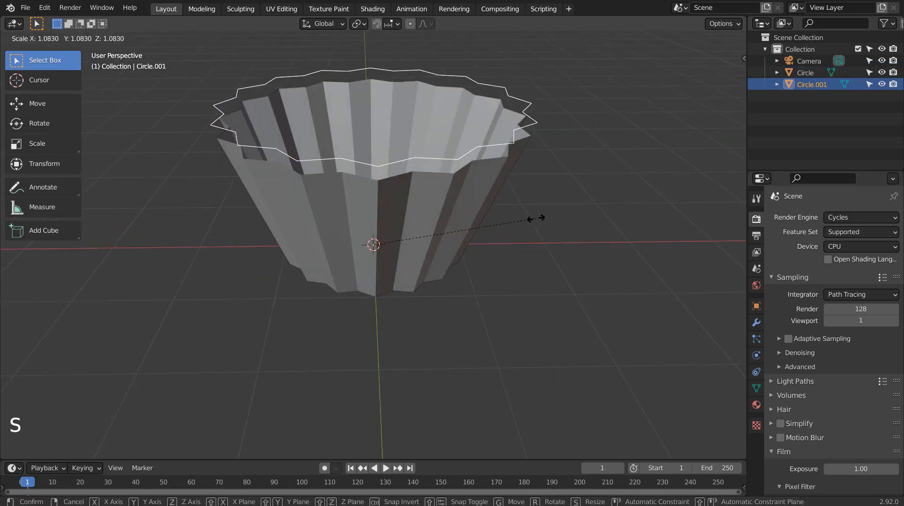
click(538, 219)
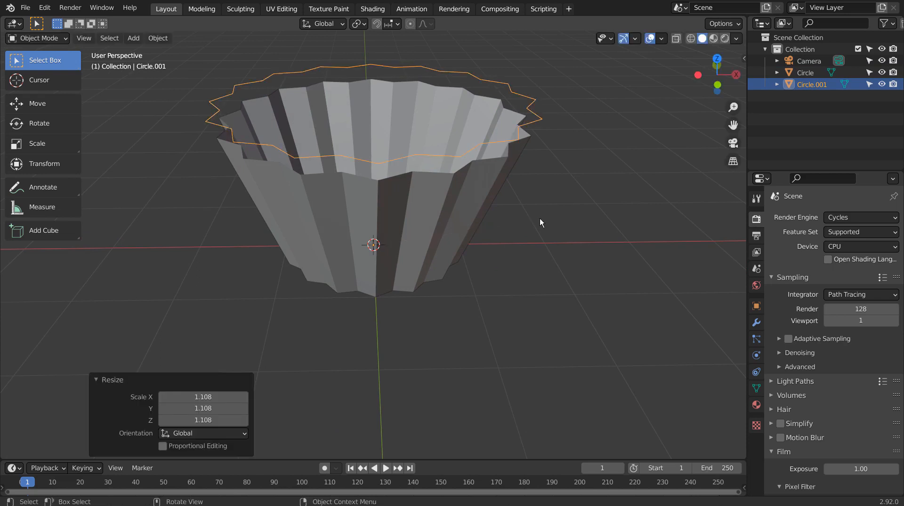
key(g)
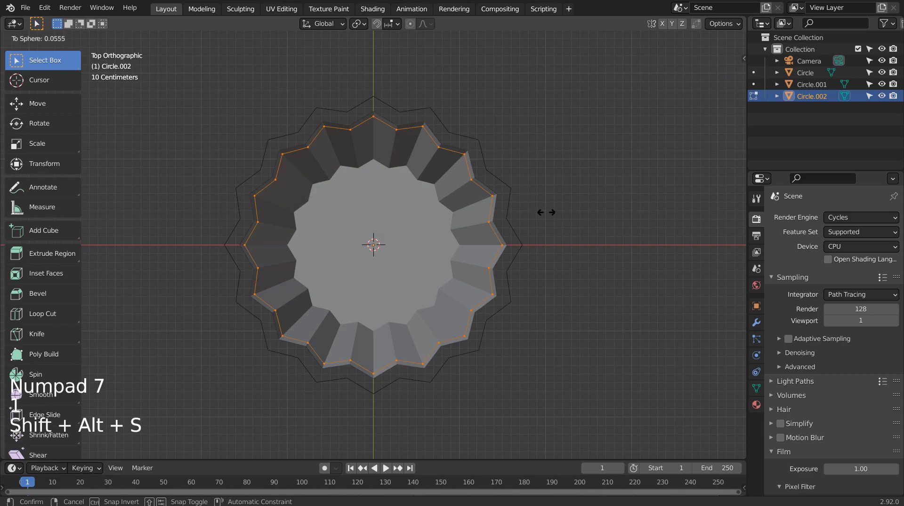
Round the copied ring Circle.002 to a sphere shape and duplicate a smaller copy above it.
key(Tab)
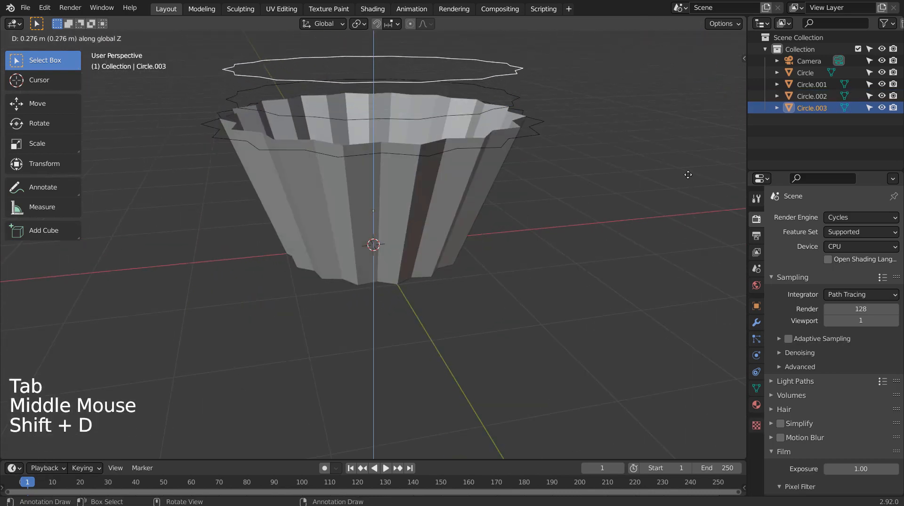
key(s)
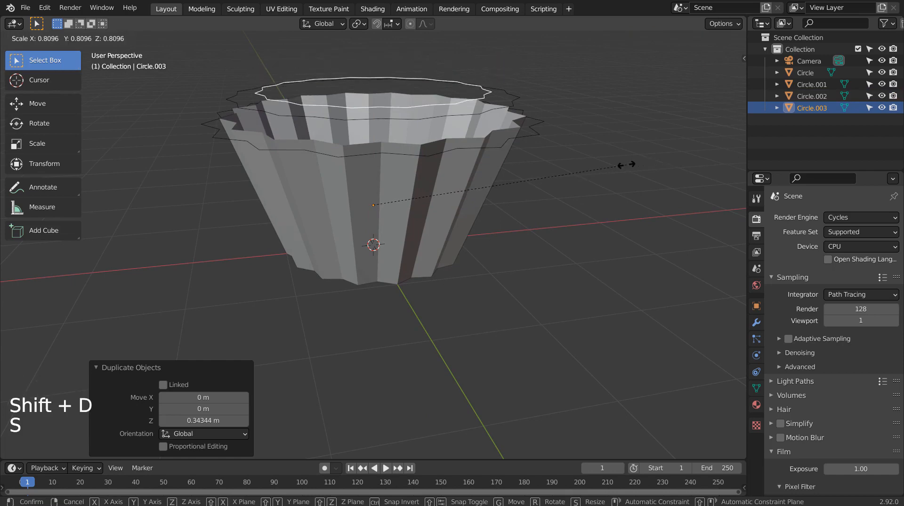
key(g)
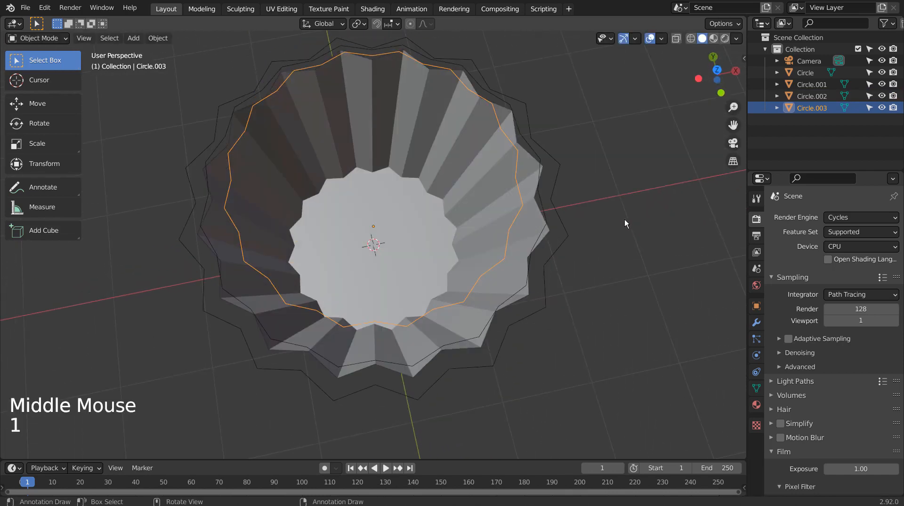
Copy the raised ring's loop into another, smaller frosting layer, creating Circle.003.
key(Tab)
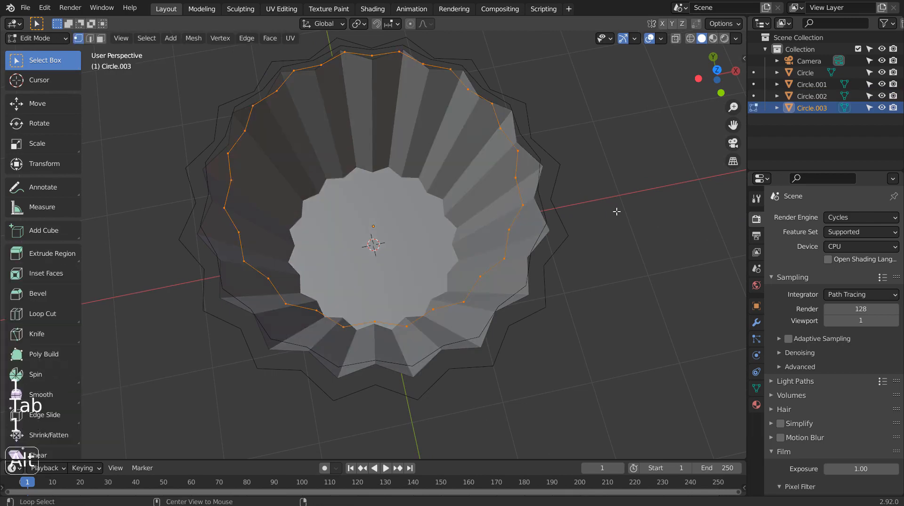
key(shift+alt+s)
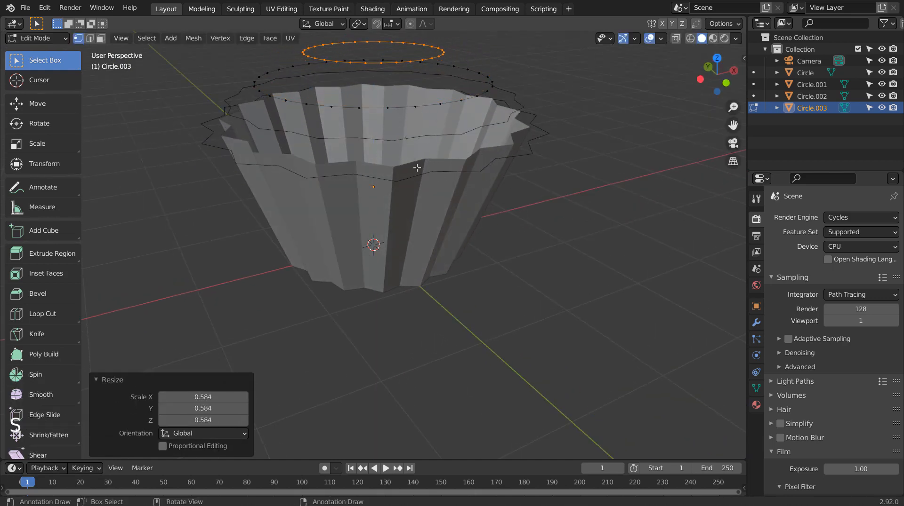
key(Tab)
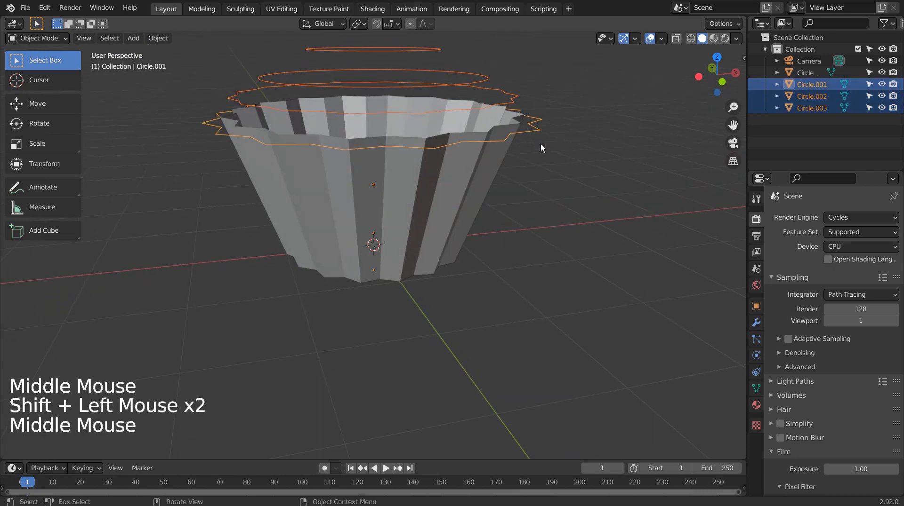
Join the stacked rings into Circle.001 and bridge their edge loops into a frosting dome.
key(ctrl+j)
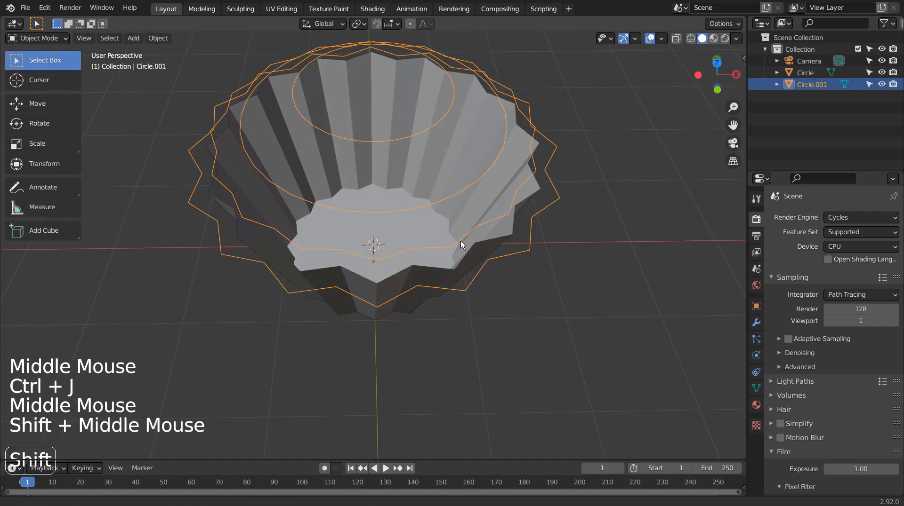
key(Tab)
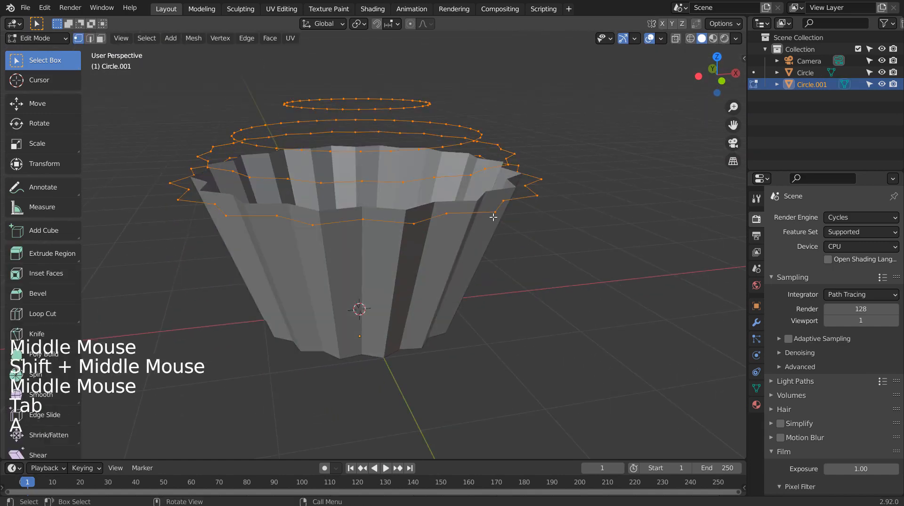
right_click(492, 218)
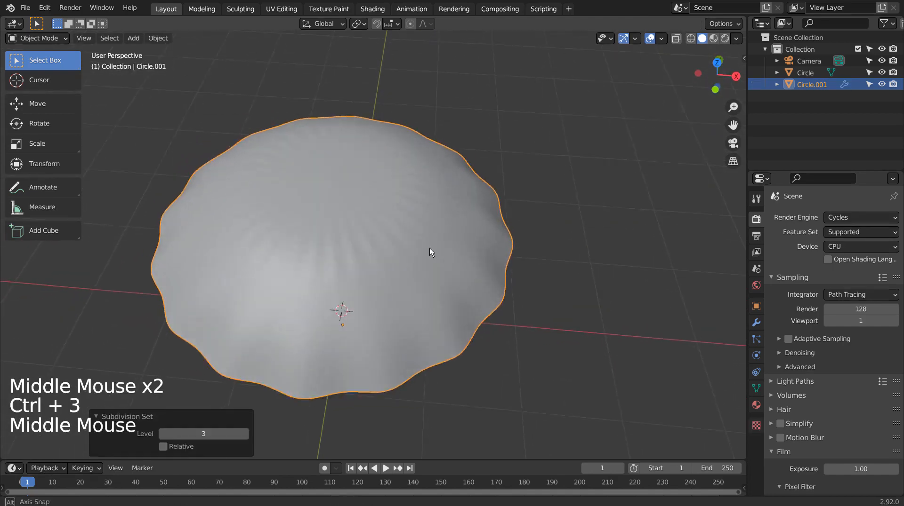
Move the frosting's inset top face up along Z, leave Edit Mode and select the cup body.
key(Tab)
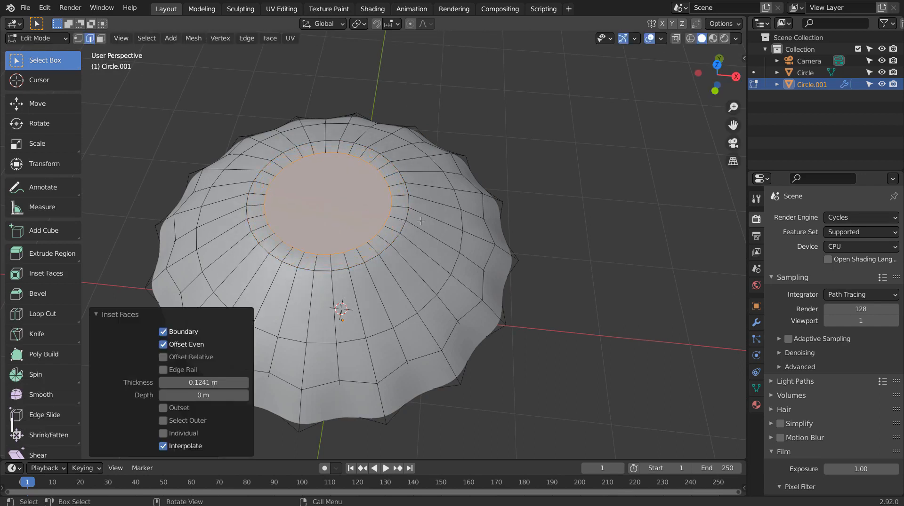
key(g)
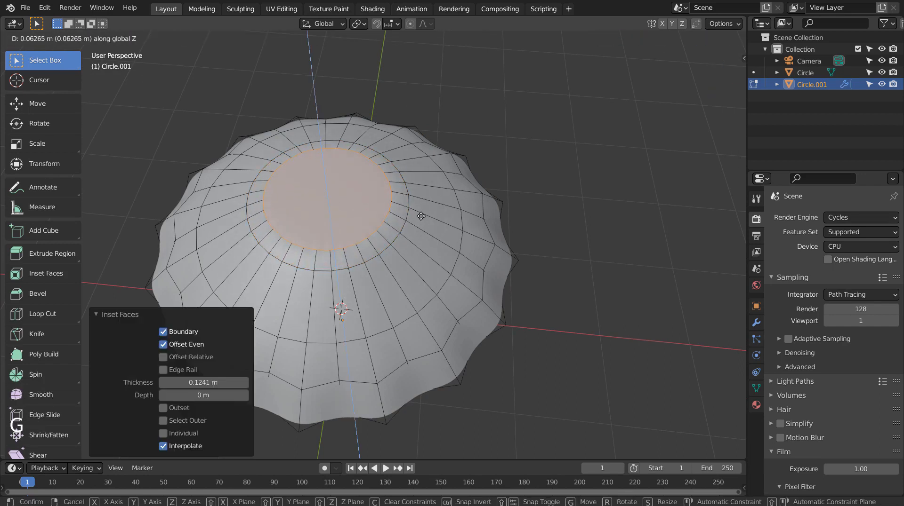
key(Tab)
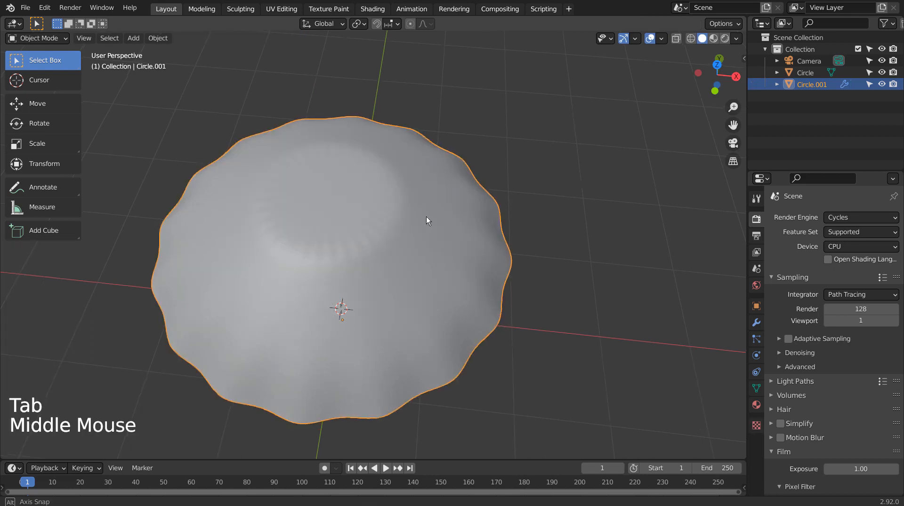
scroll(up, 3)
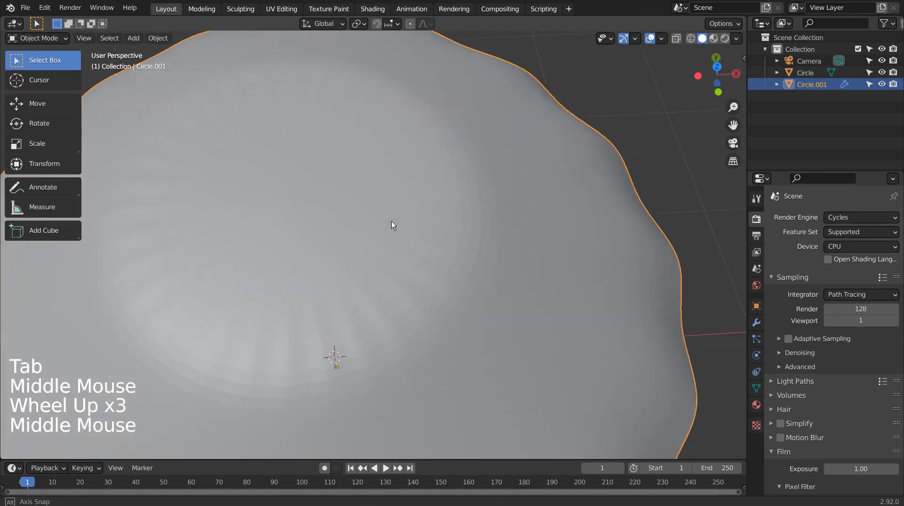
click(805, 72)
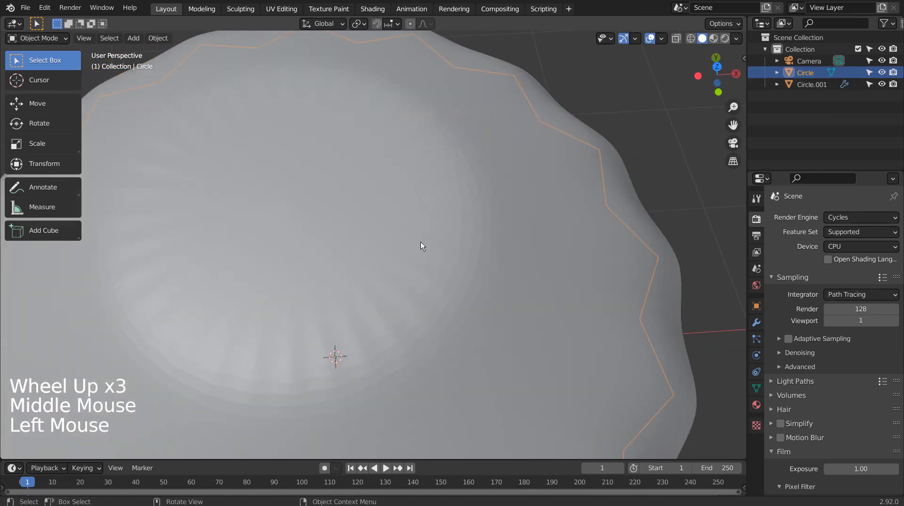
scroll(down, 3)
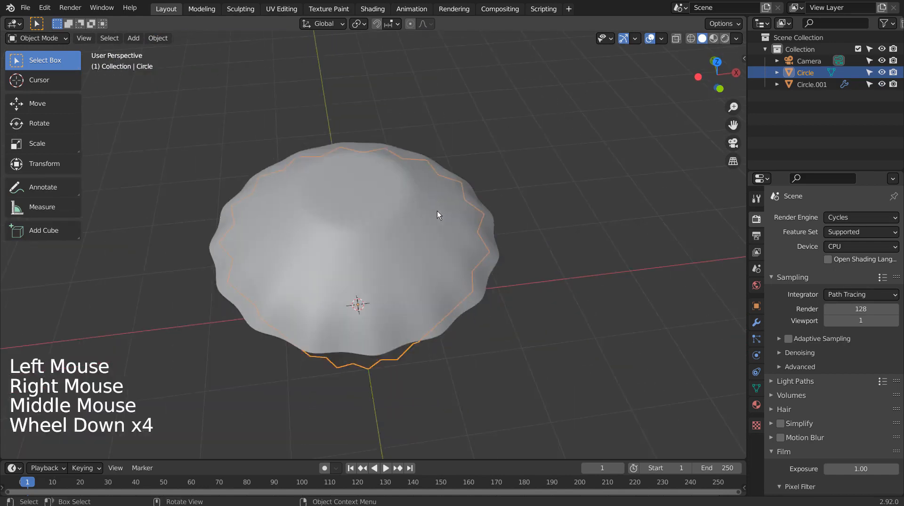
Apply Shade Smooth to the frosting dome Circle.001.
right_click(437, 216)
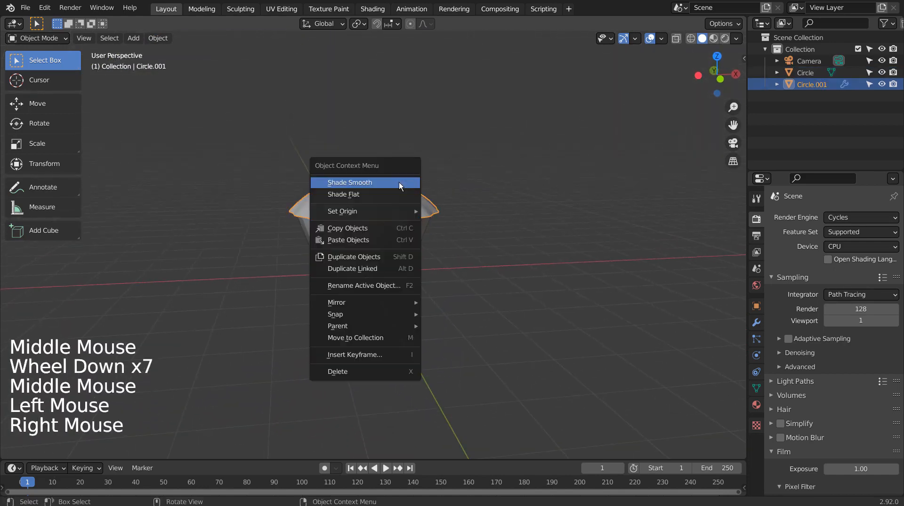
click(348, 183)
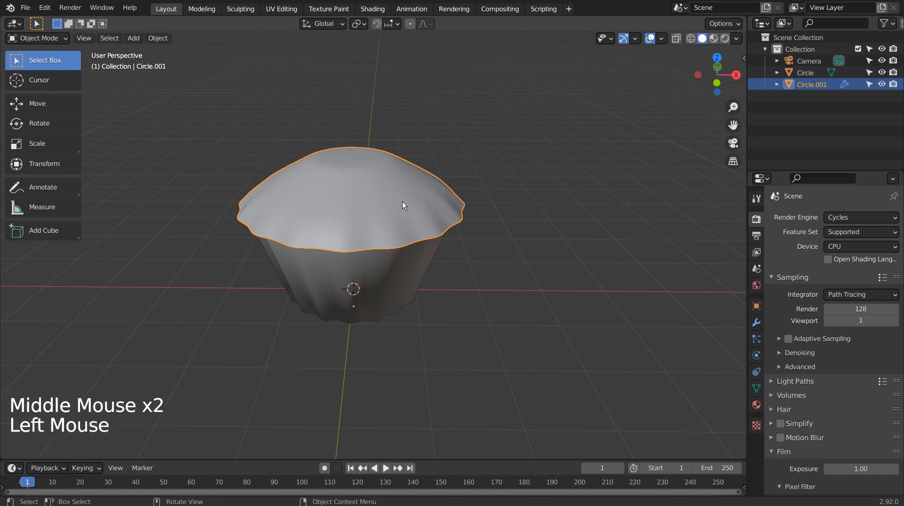
key(Tab)
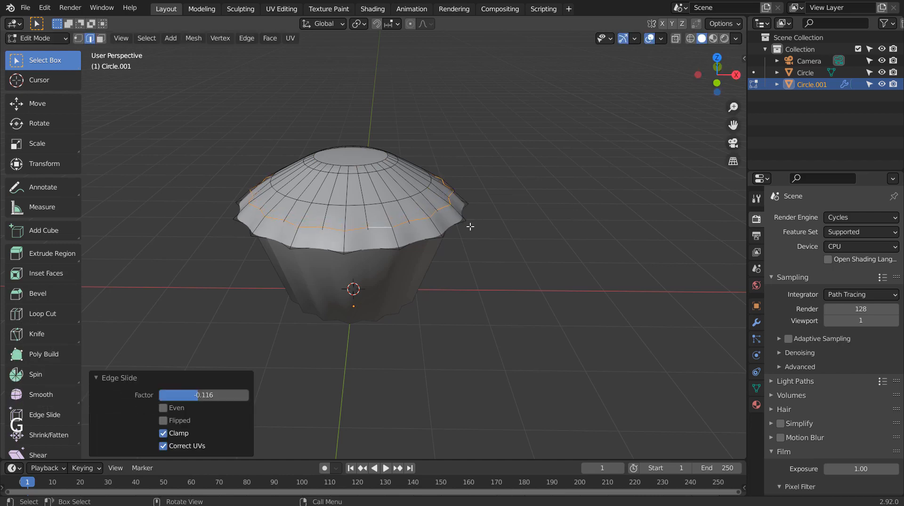
Undo the edge loop slide on the frosting and leave Edit Mode.
key(ctrl+z)
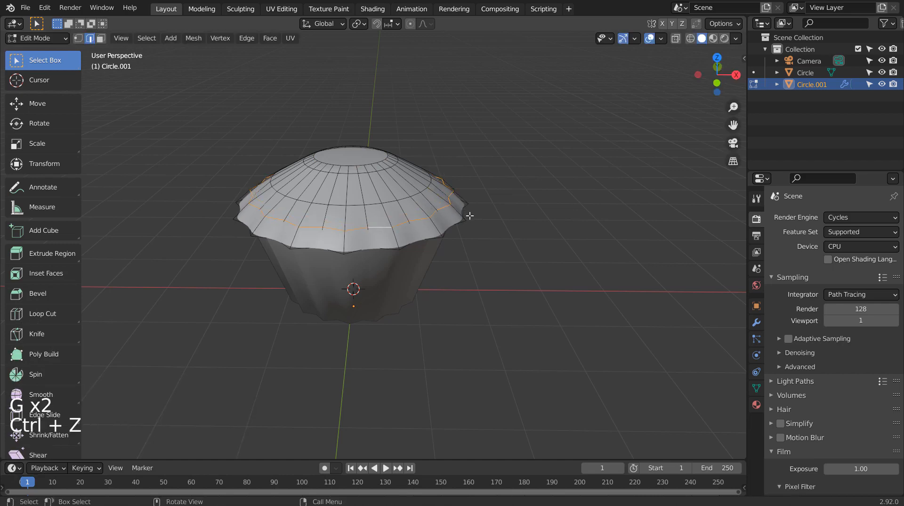
key(g)
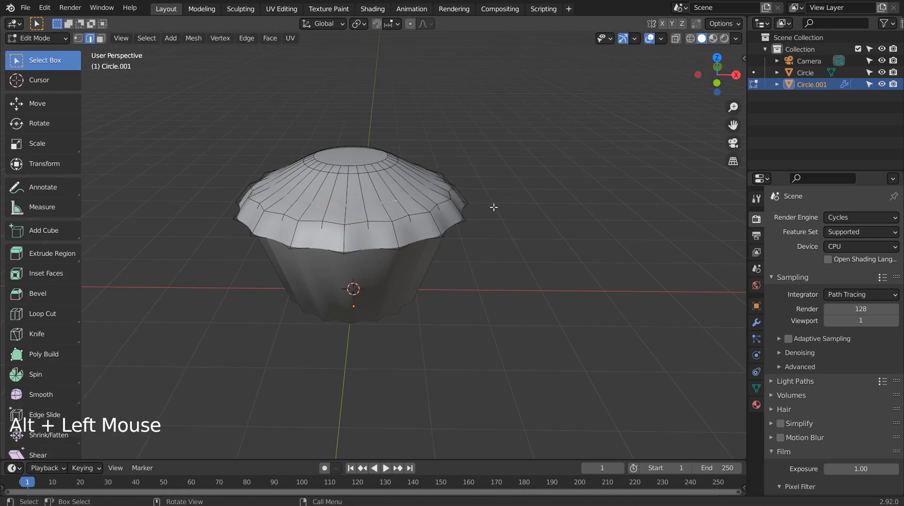
key(Tab)
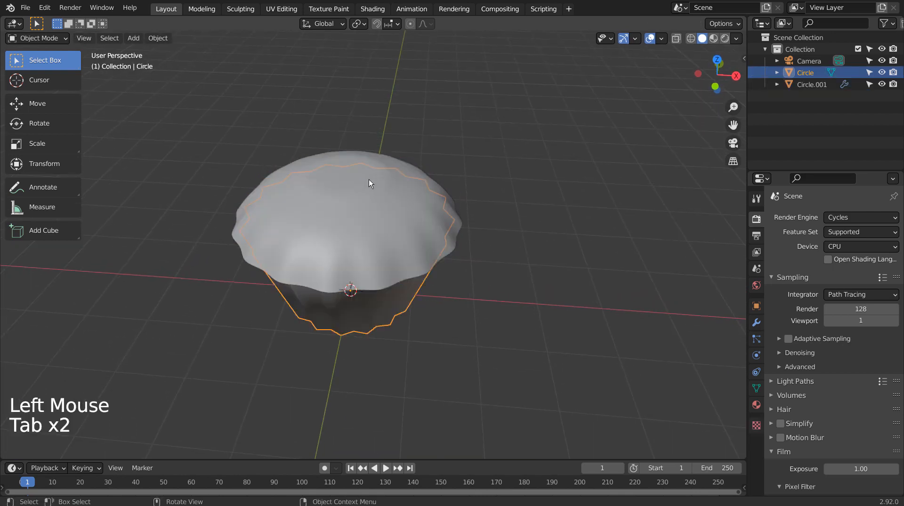
Lower the frosting's flat top centre face along Z in face-select mode.
key(Tab)
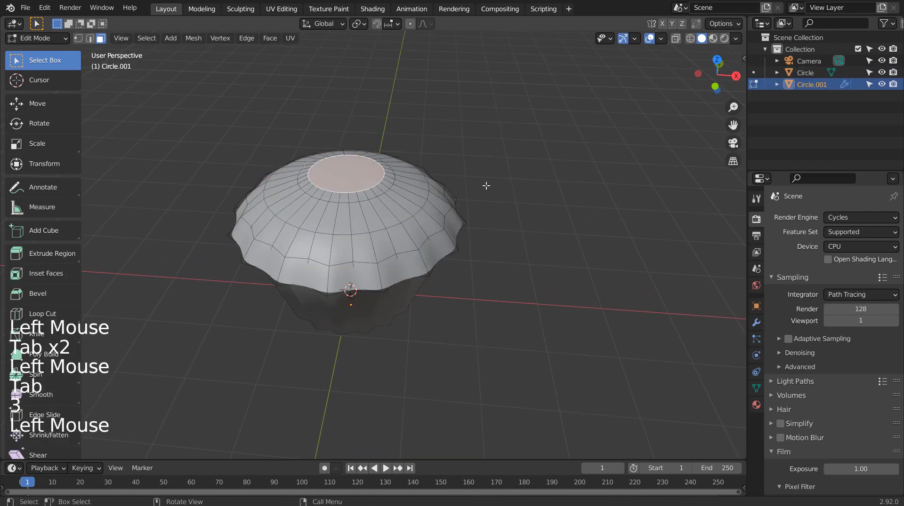
key(g)
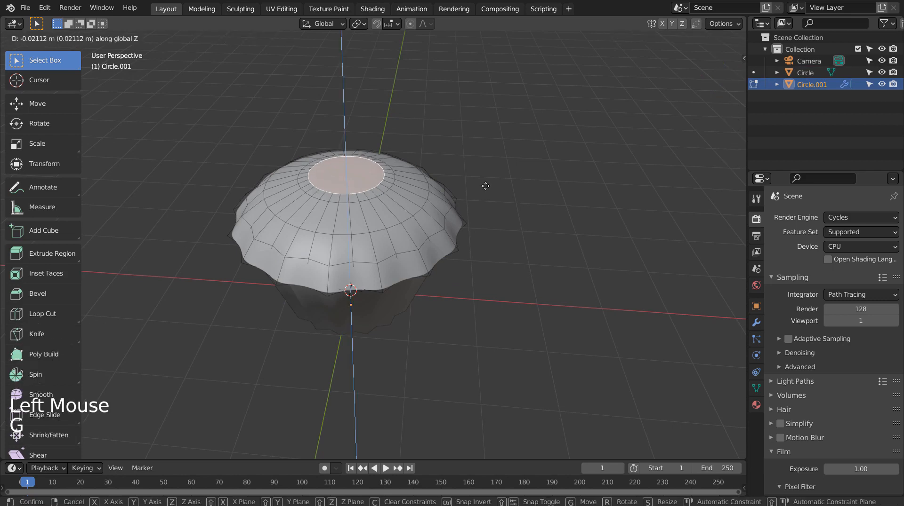
key(Tab)
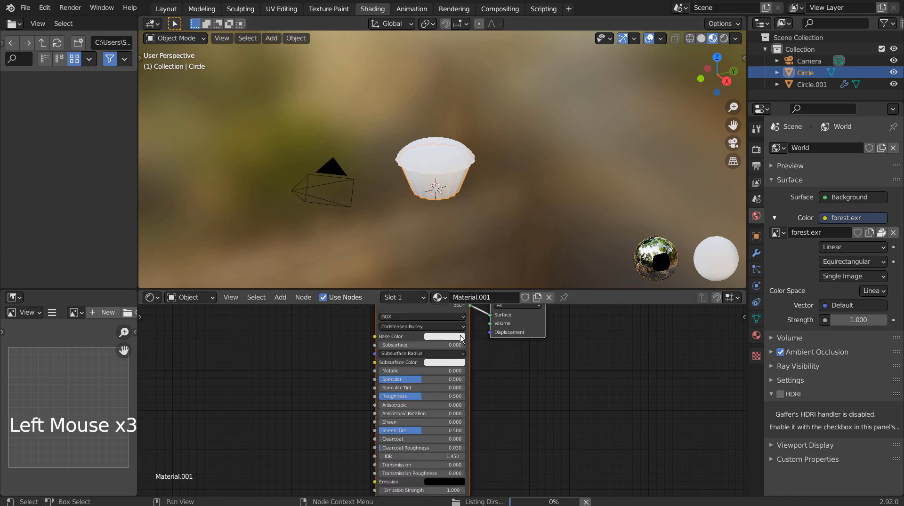
Give the white cup material a Noise Texture–driven Bump into the BSDF normal with a lower noise scale.
click(444, 336)
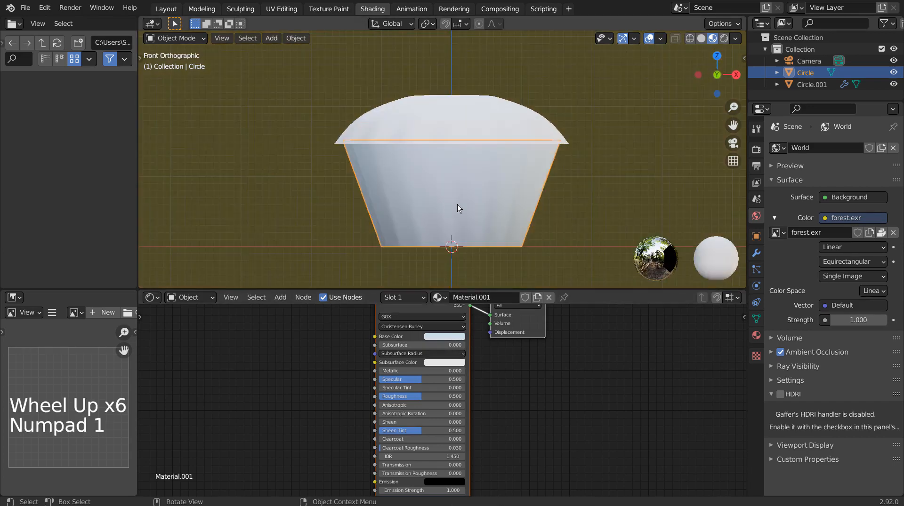
click(228, 342)
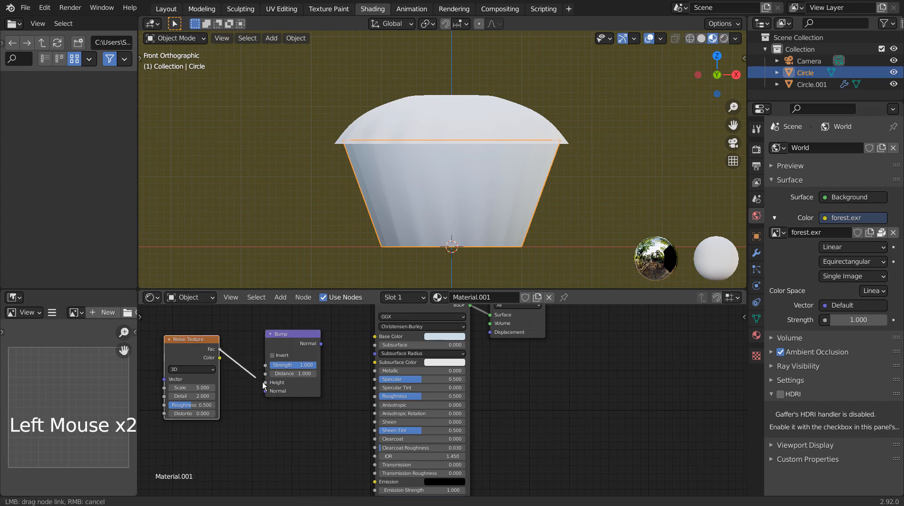
scroll(down, 3)
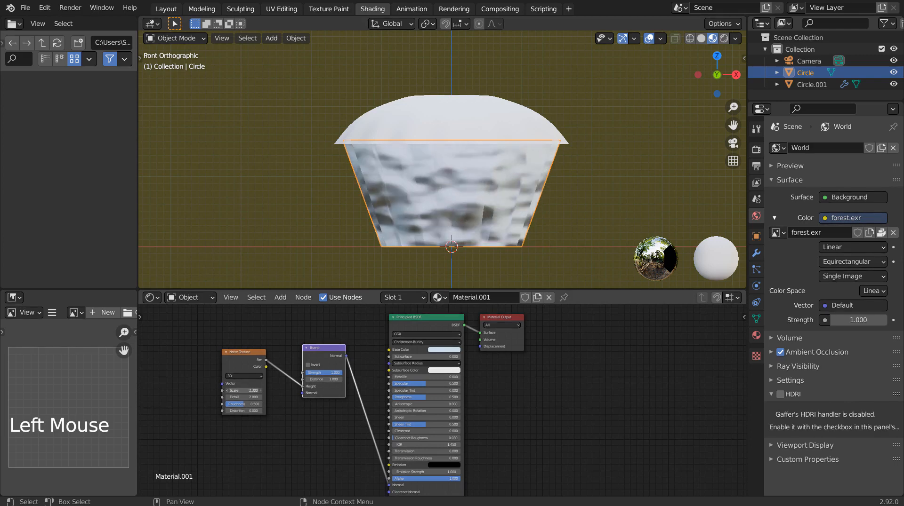
double_click(242, 390)
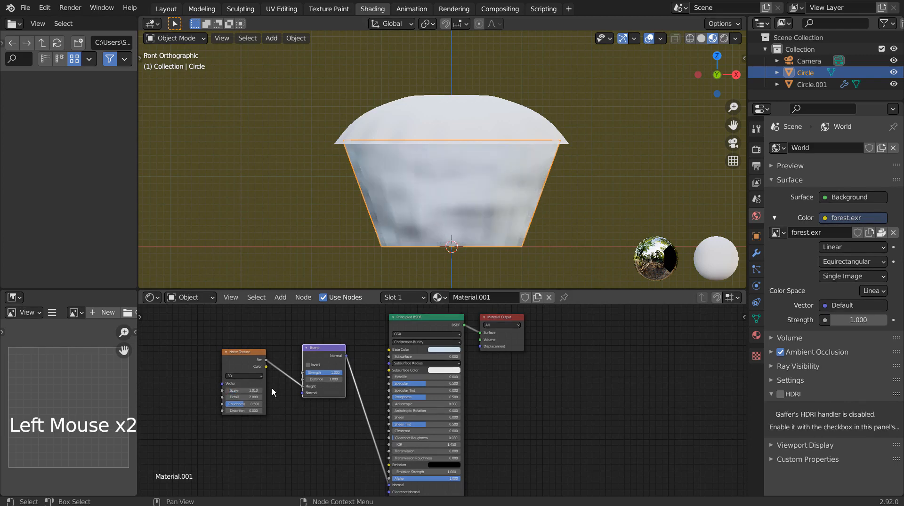
click(242, 398)
text(1.000)
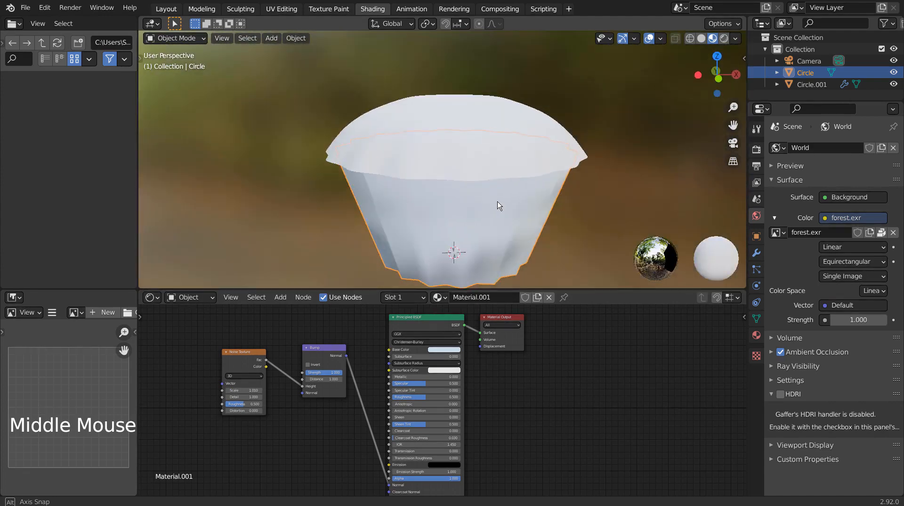
Give the frosting object a brown base colour material.
click(469, 114)
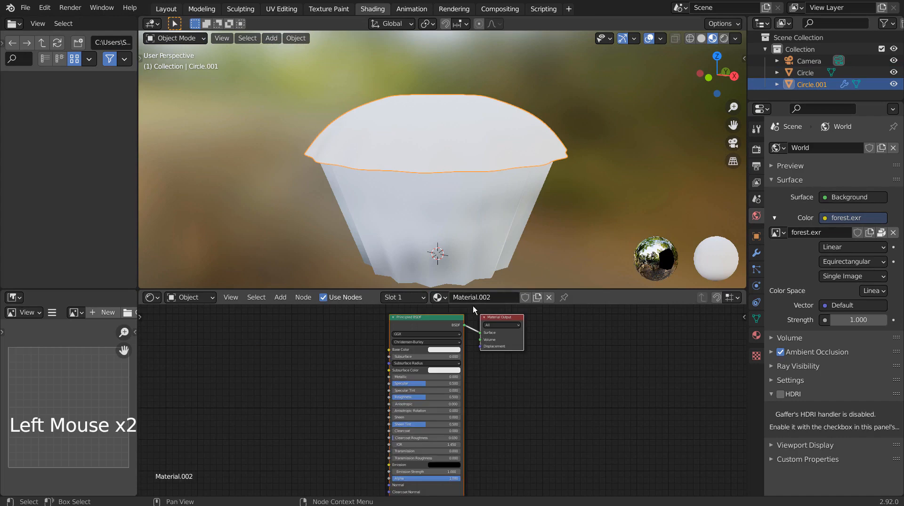
scroll(up, 3)
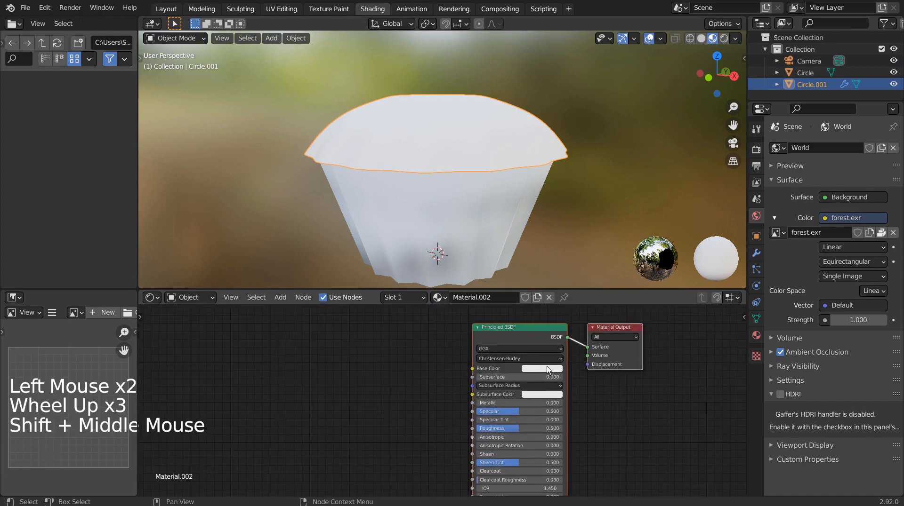
click(539, 368)
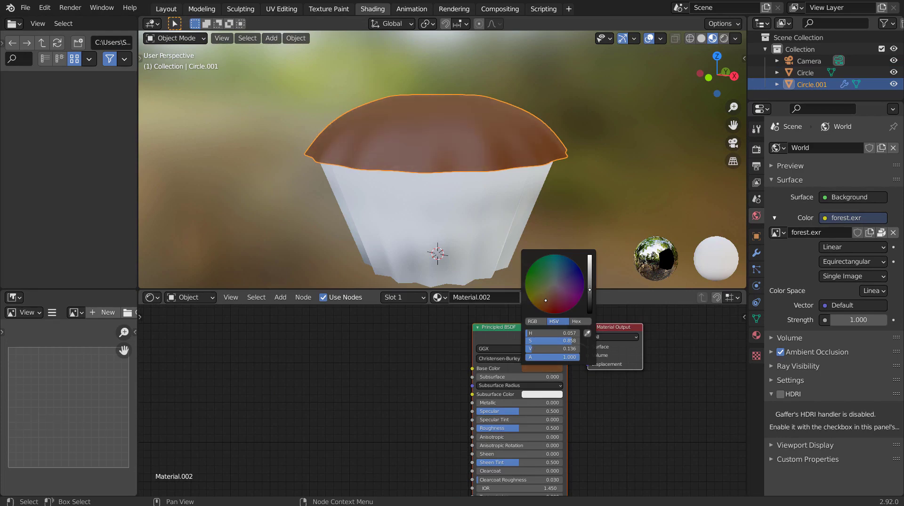
click(248, 359)
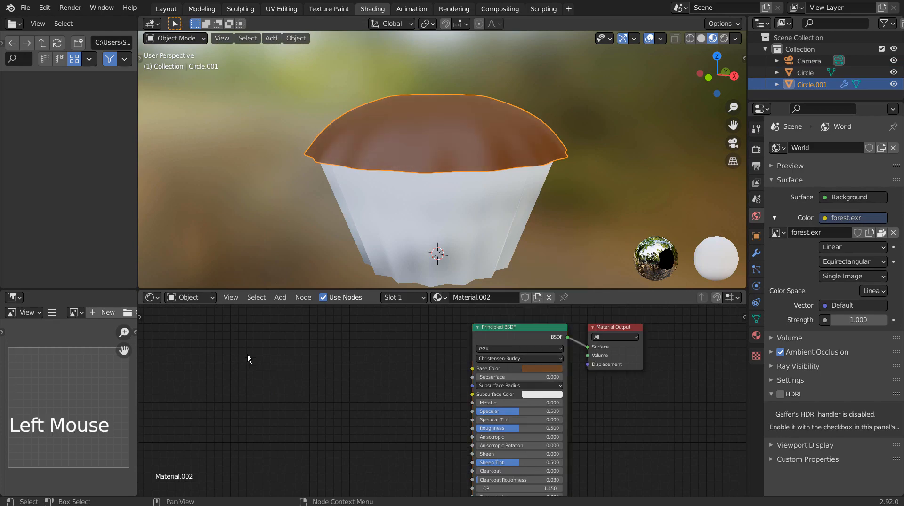
Add noise-driven bump nodes to the frosting material and settle the frosting onto the cup.
key(shift+a)
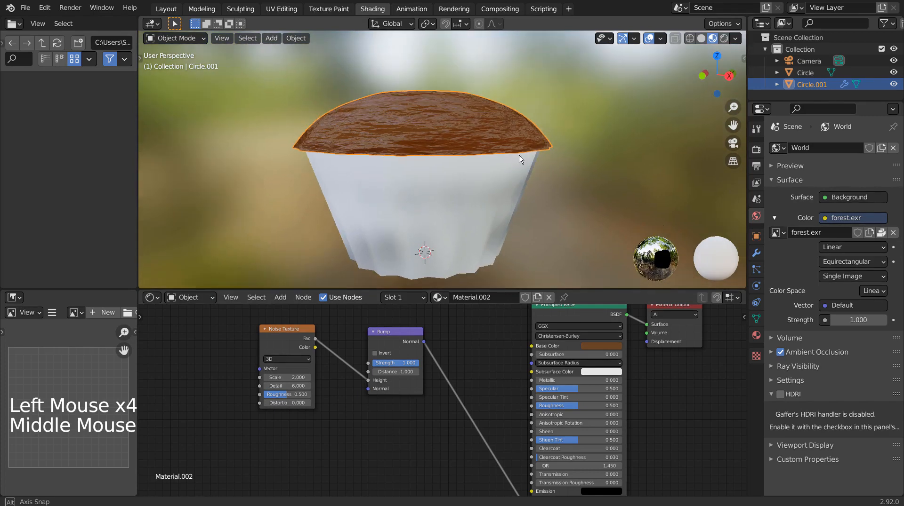
key(s)
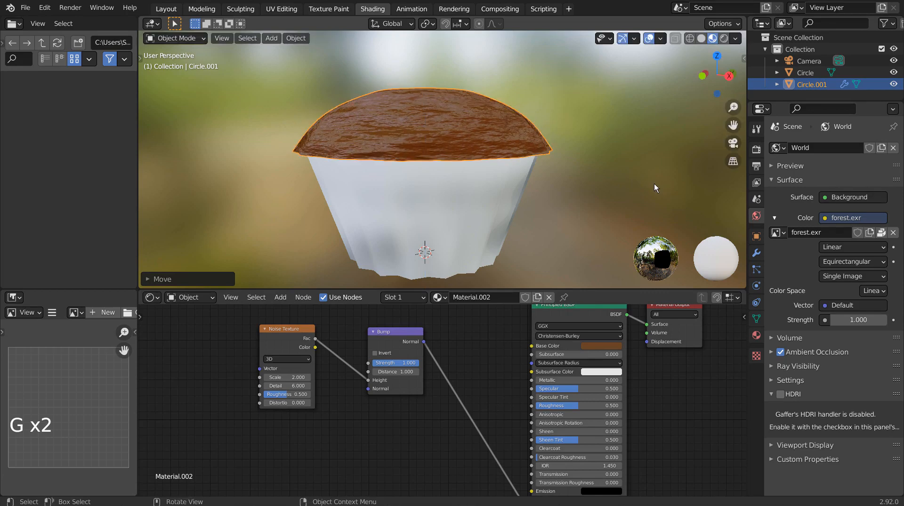
key(s)
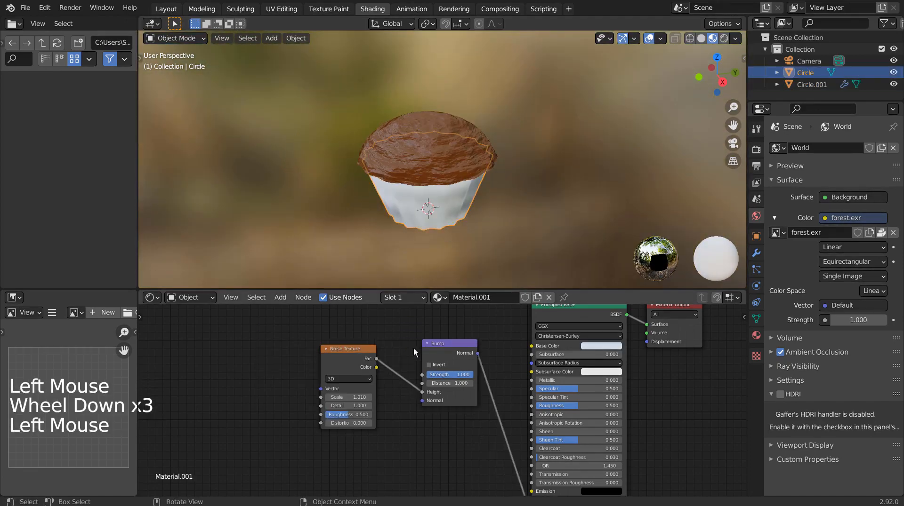
key(ctrl+space)
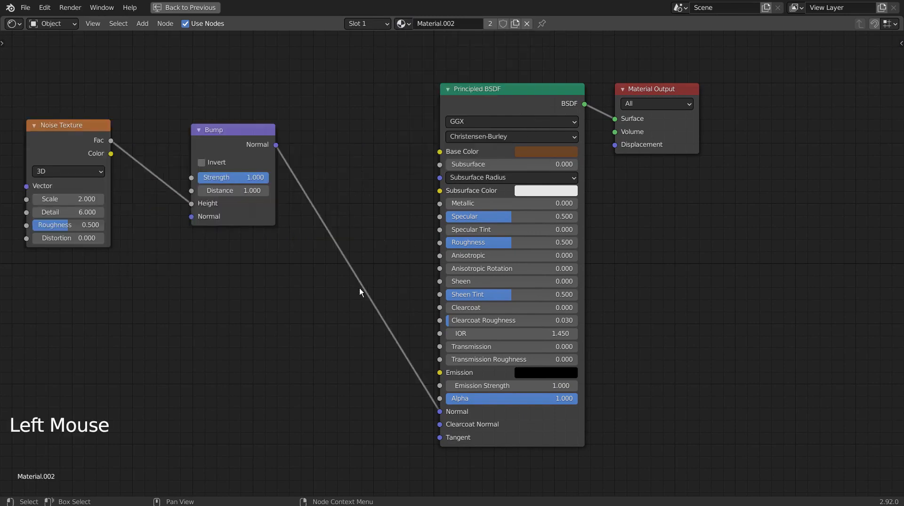
mouse_move(299, 324)
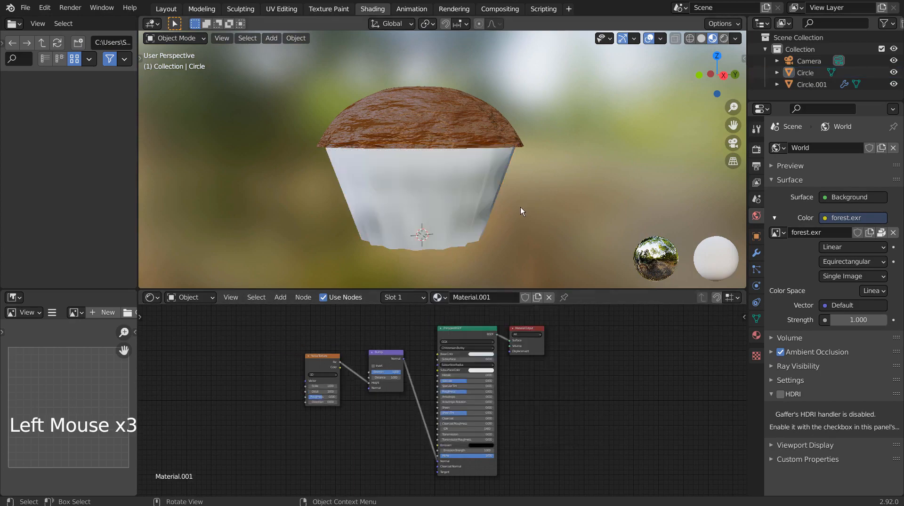
scroll(down, 3)
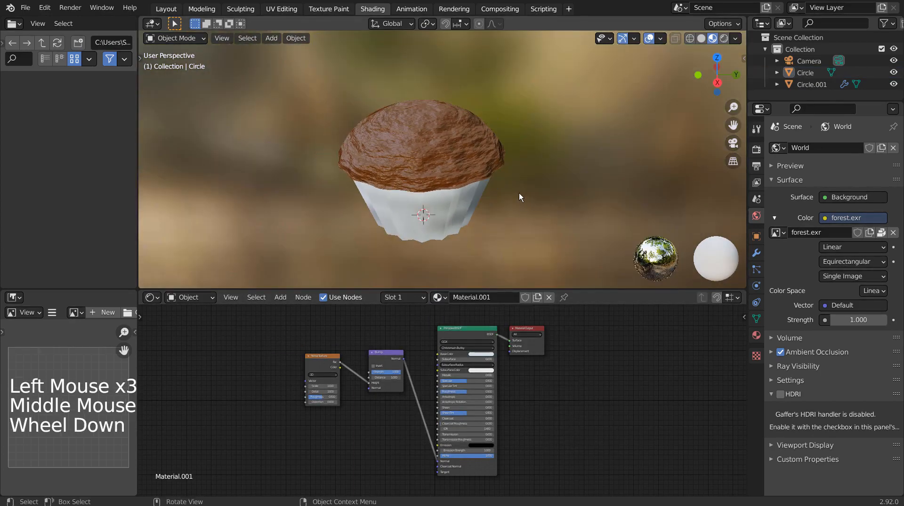
scroll(down, 3)
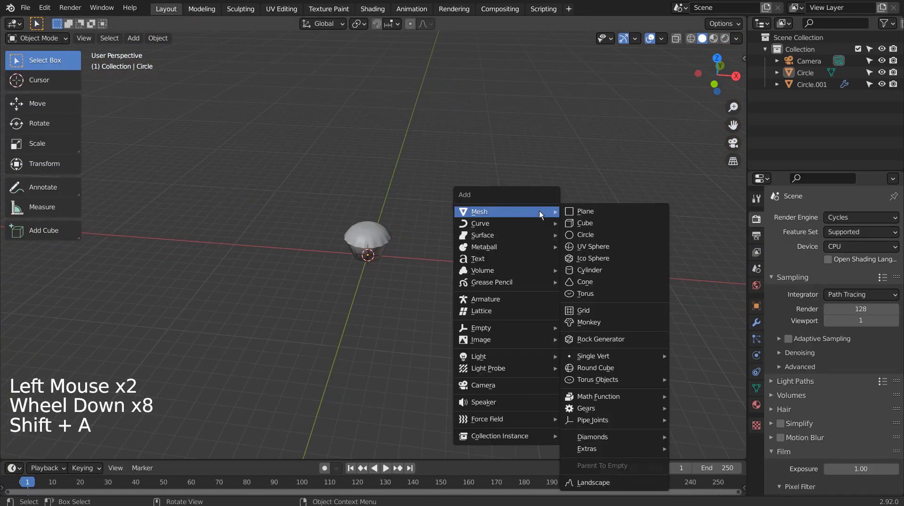
Add a mesh plane under the cupcake and scale it up into a large ground plane.
click(584, 211)
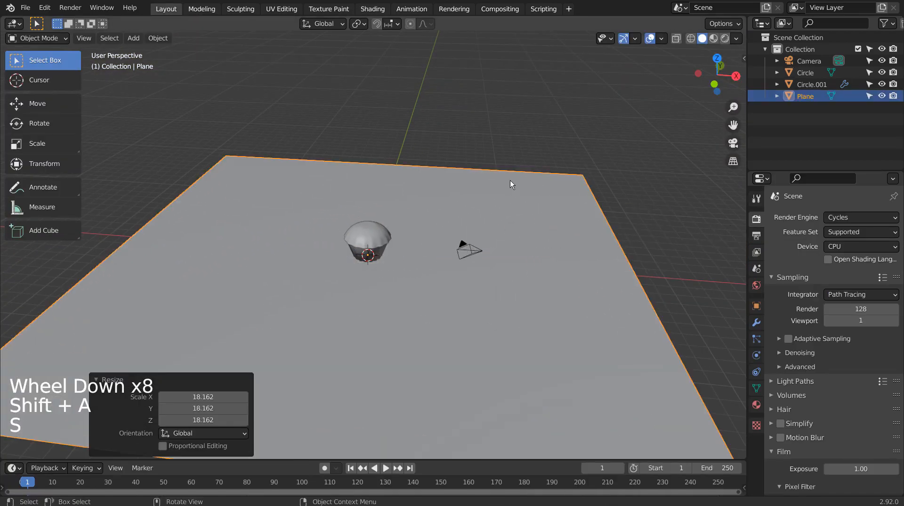
scroll(up, 3)
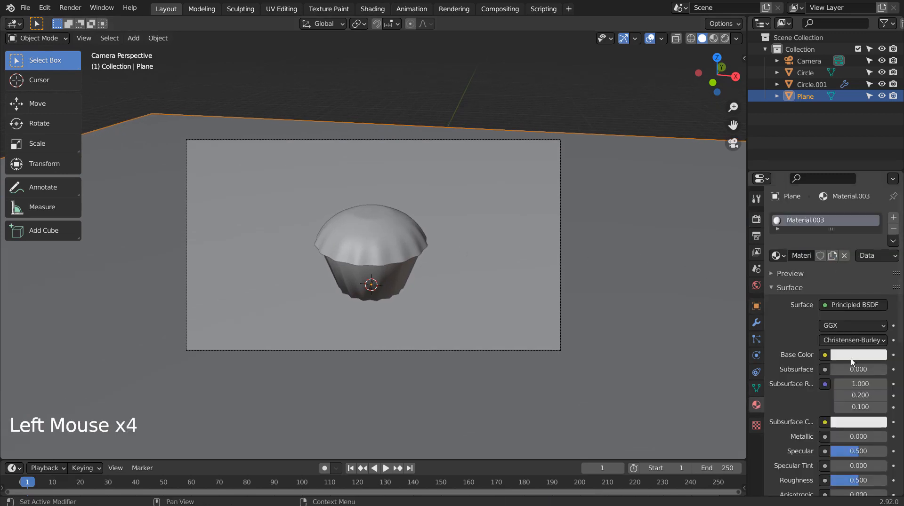
Give the ground plane a tan base colour with Metallic 0.926 and switch the viewport to Rendered shading.
click(858, 354)
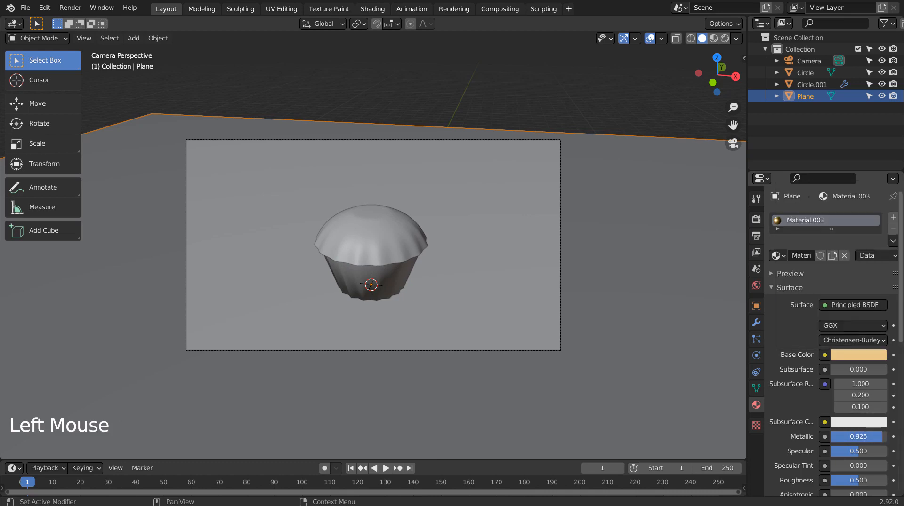
click(714, 37)
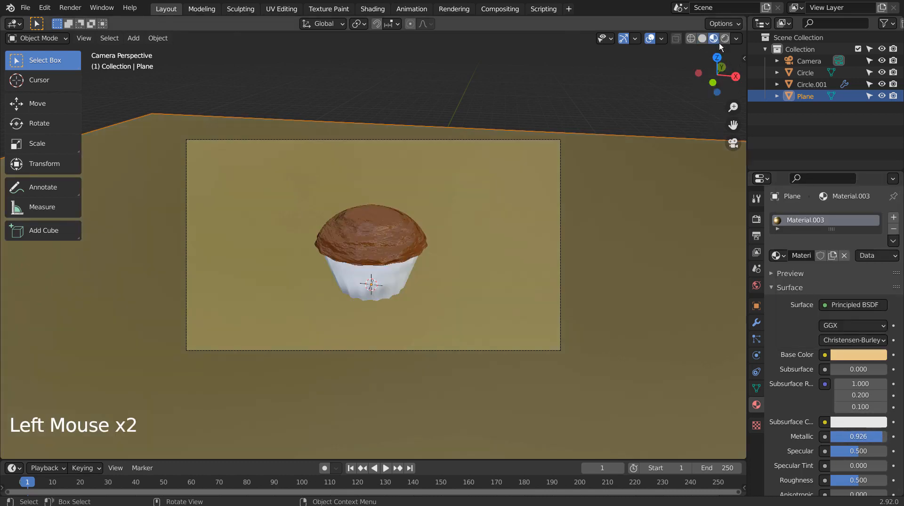
click(720, 38)
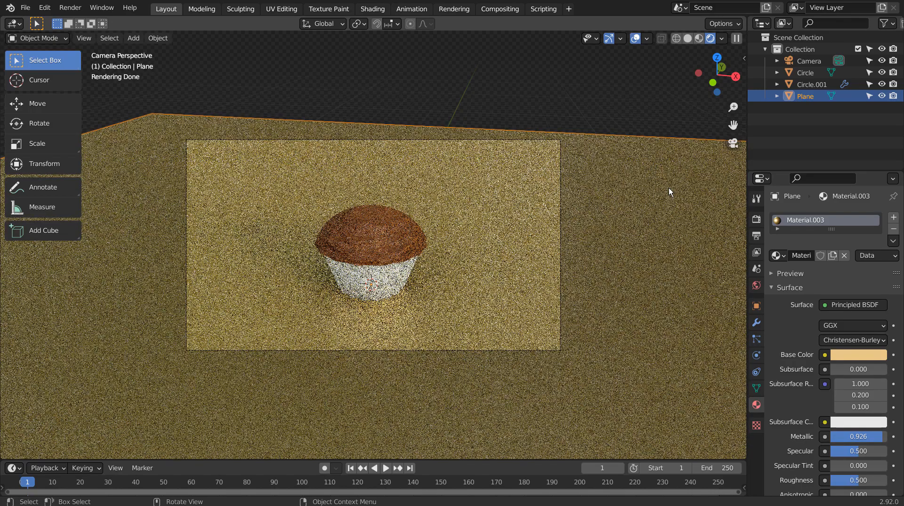
click(756, 286)
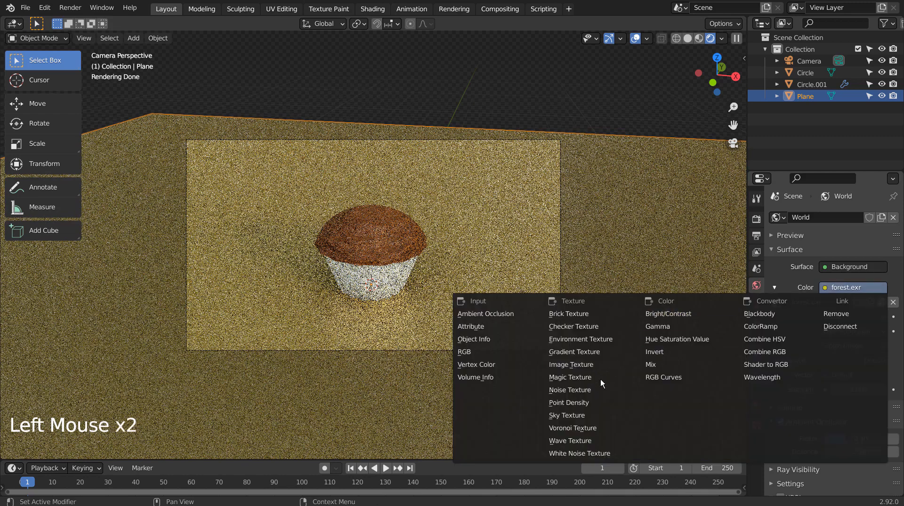
Set the world colour to a Sky Texture with sun intensity 0.1, strength 0.1 and 35° elevation.
click(565, 415)
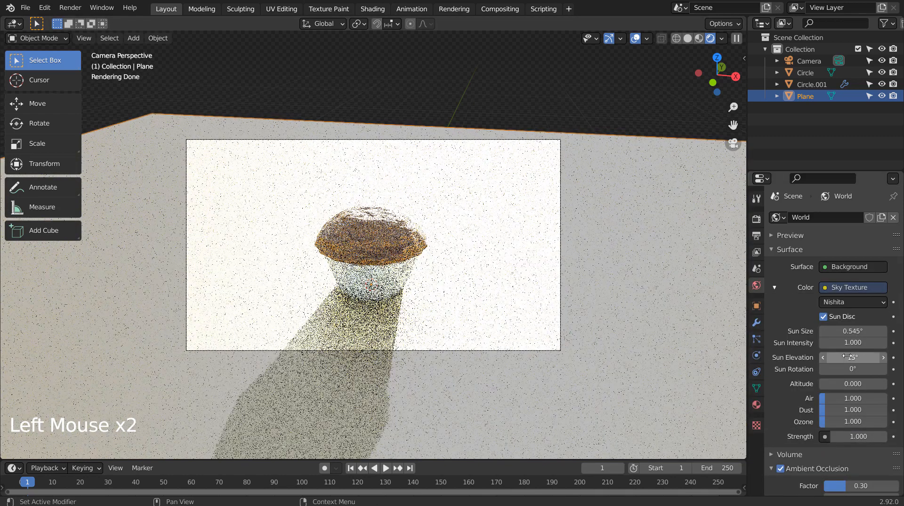
click(852, 342)
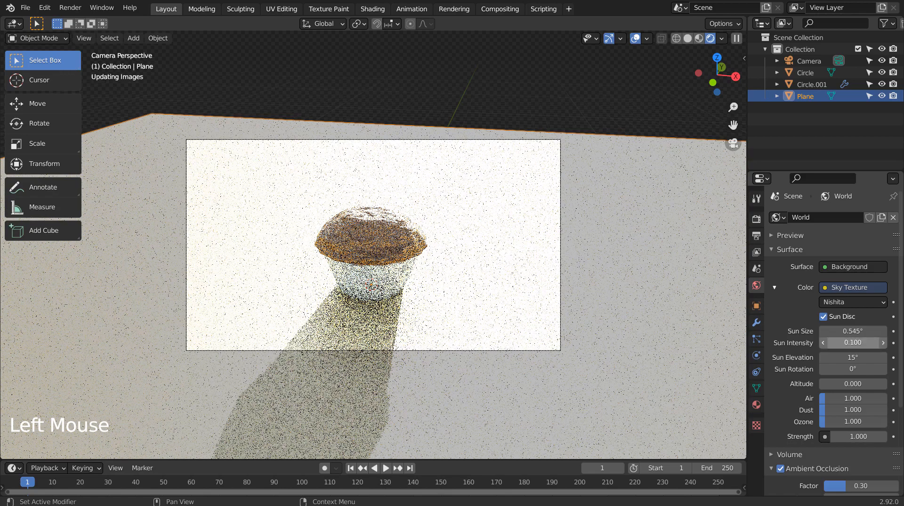
double_click(852, 437)
text(0.100)
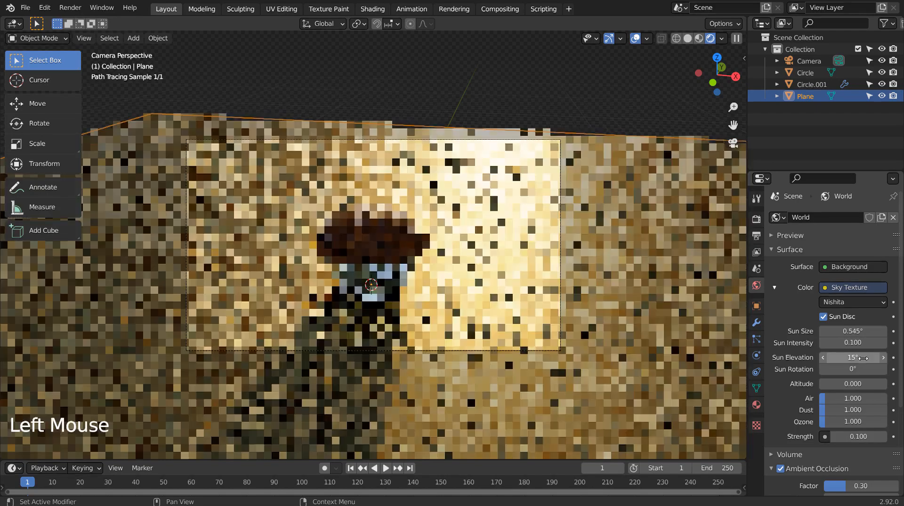
click(852, 357)
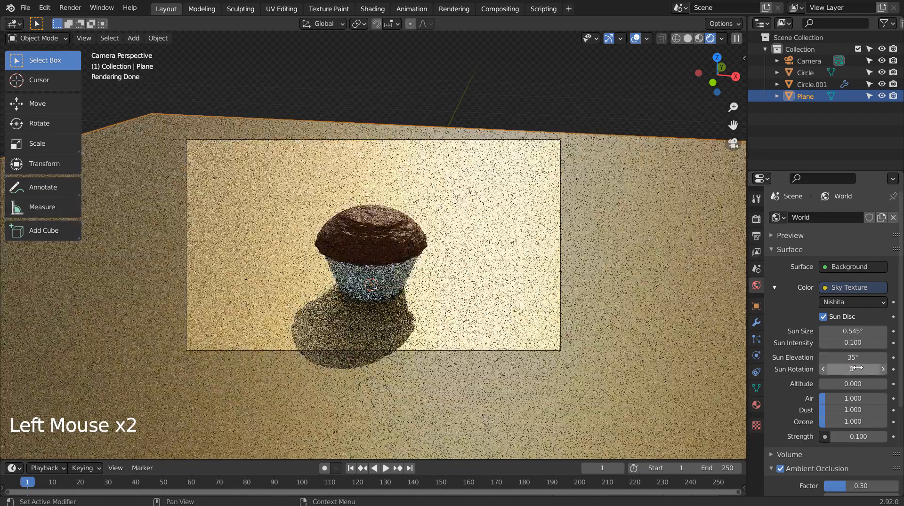
click(882, 369)
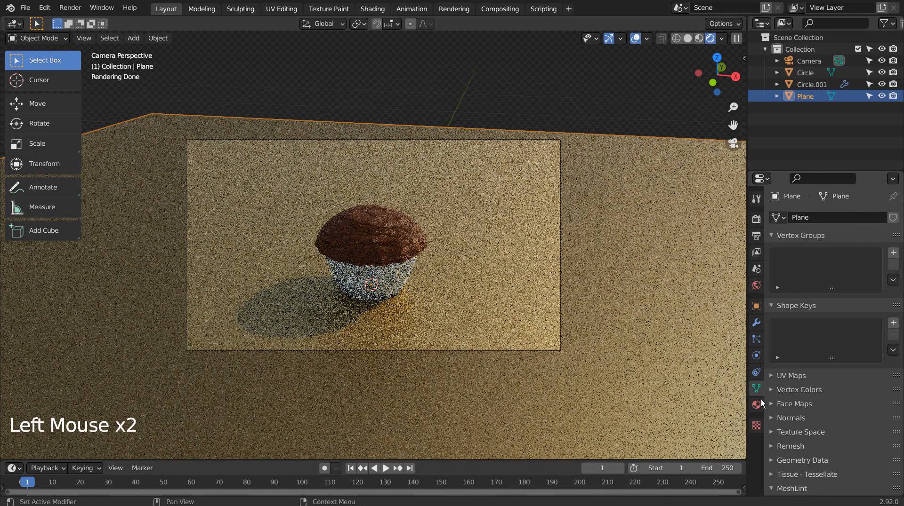
Raise the ground plane's roughness, set world strength to 0.2, and save the file.
click(756, 406)
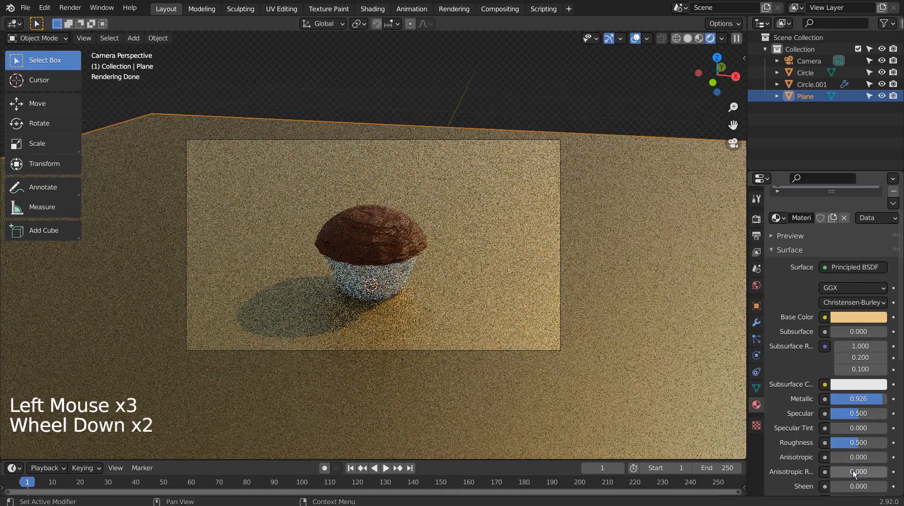
click(857, 443)
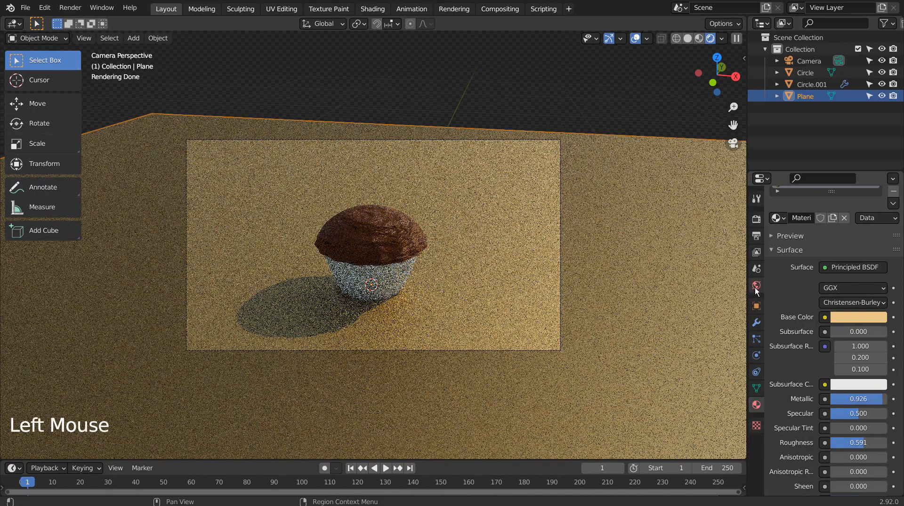
click(756, 285)
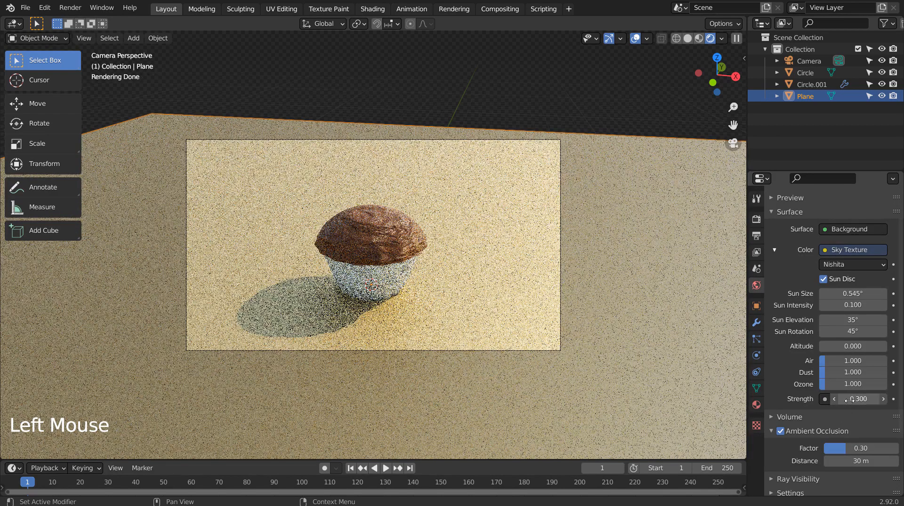
click(835, 399)
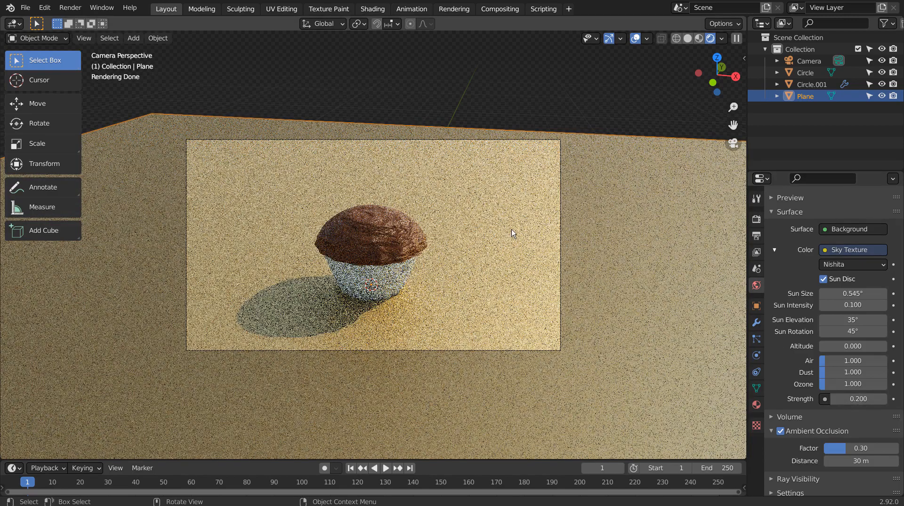
key(ctrl+s)
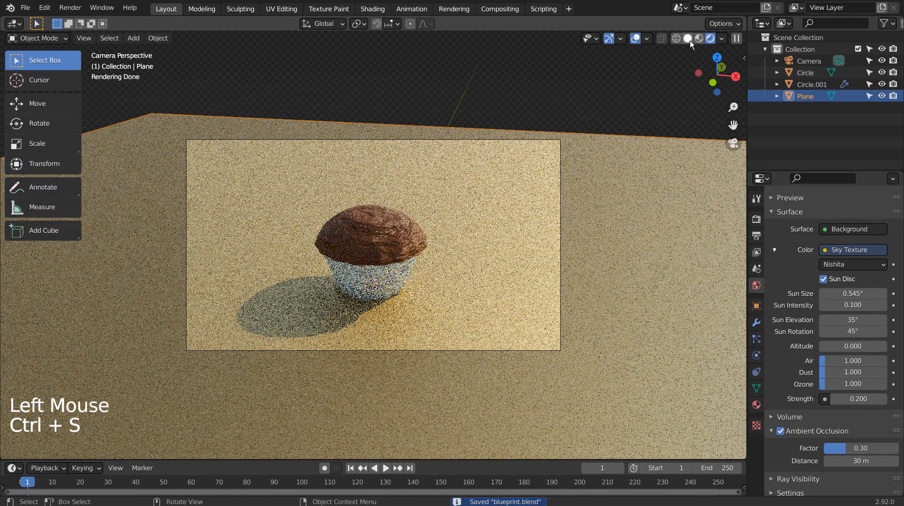
Return to solid shading in Layout, set Cycles render samples to 32, and save again.
click(499, 8)
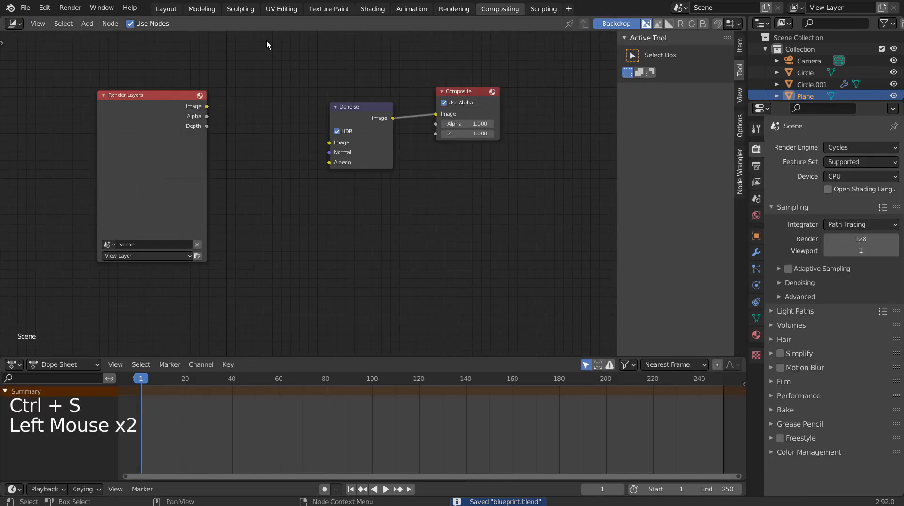
click(165, 9)
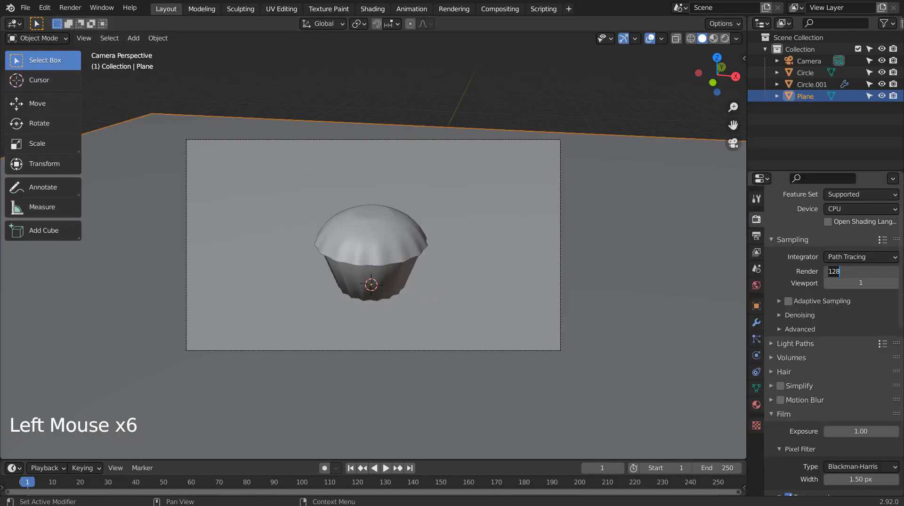
key(ctrl+s)
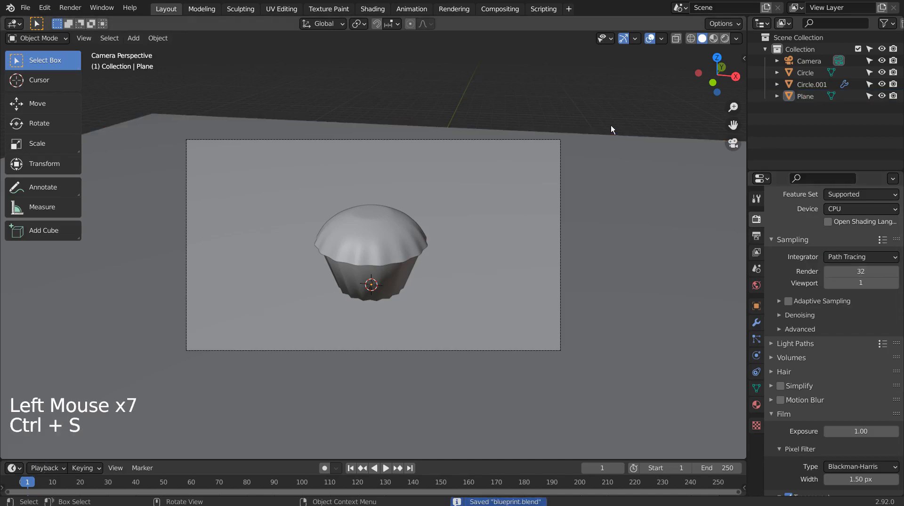